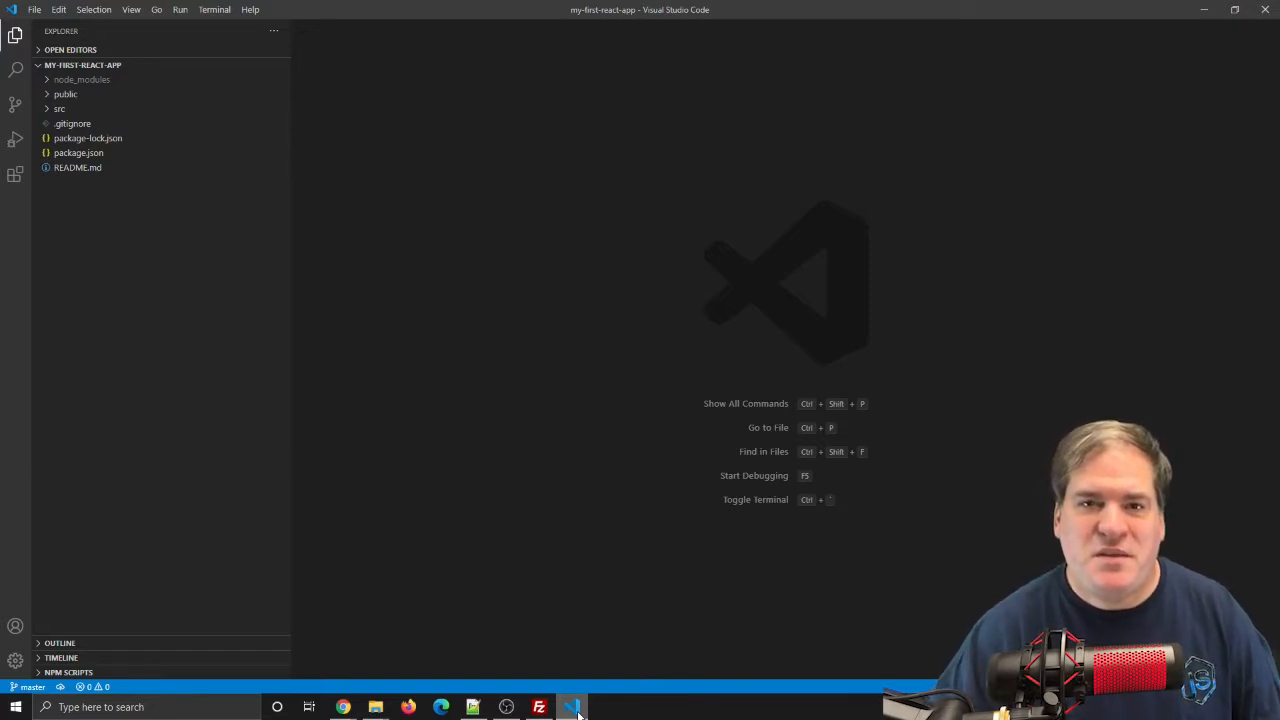
Open a new project terminal and start npm run build for a production build.
{"action": "left_click", "coordinate": [214, 9]}
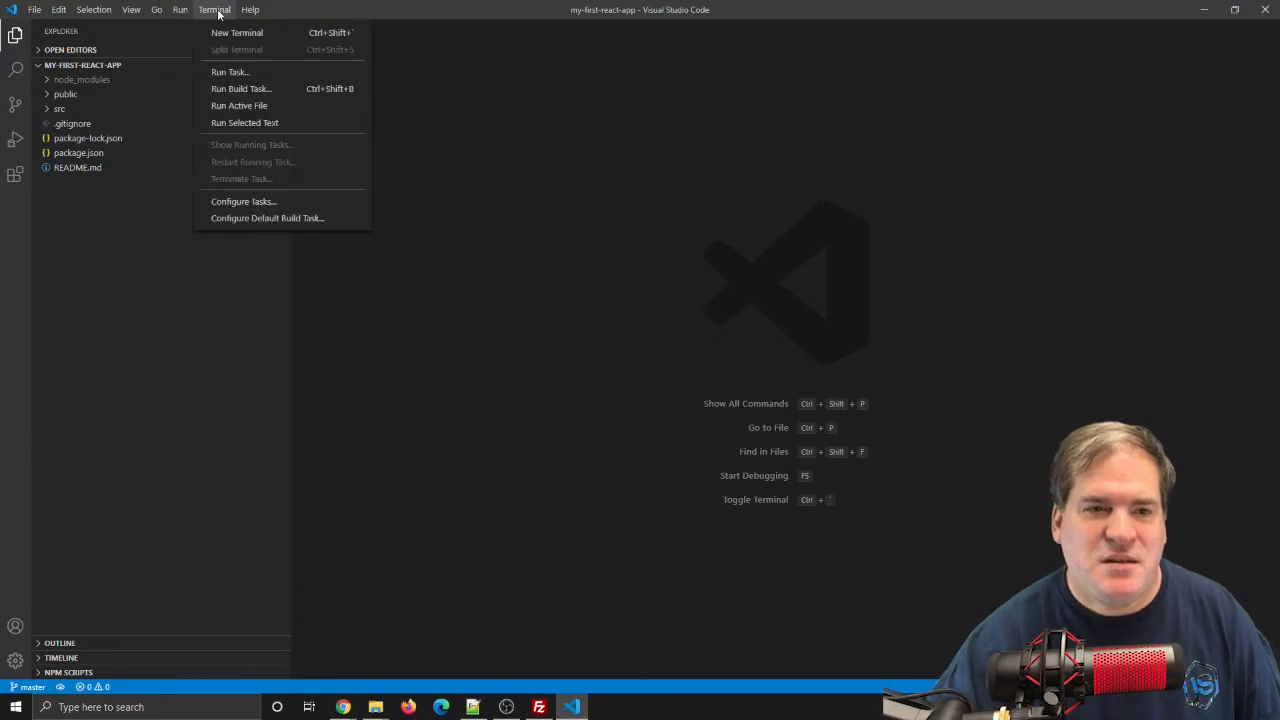
{"action": "left_click", "coordinate": [237, 32]}
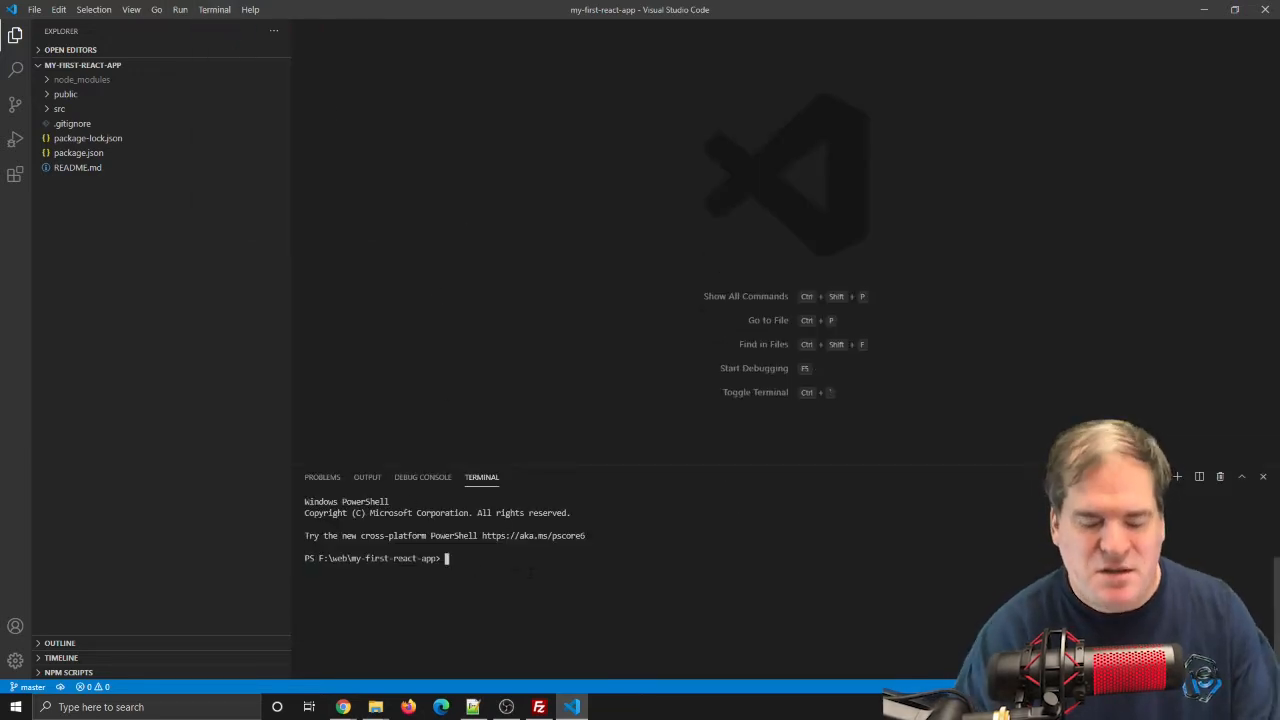
{"action": "type", "text": "npm r"}
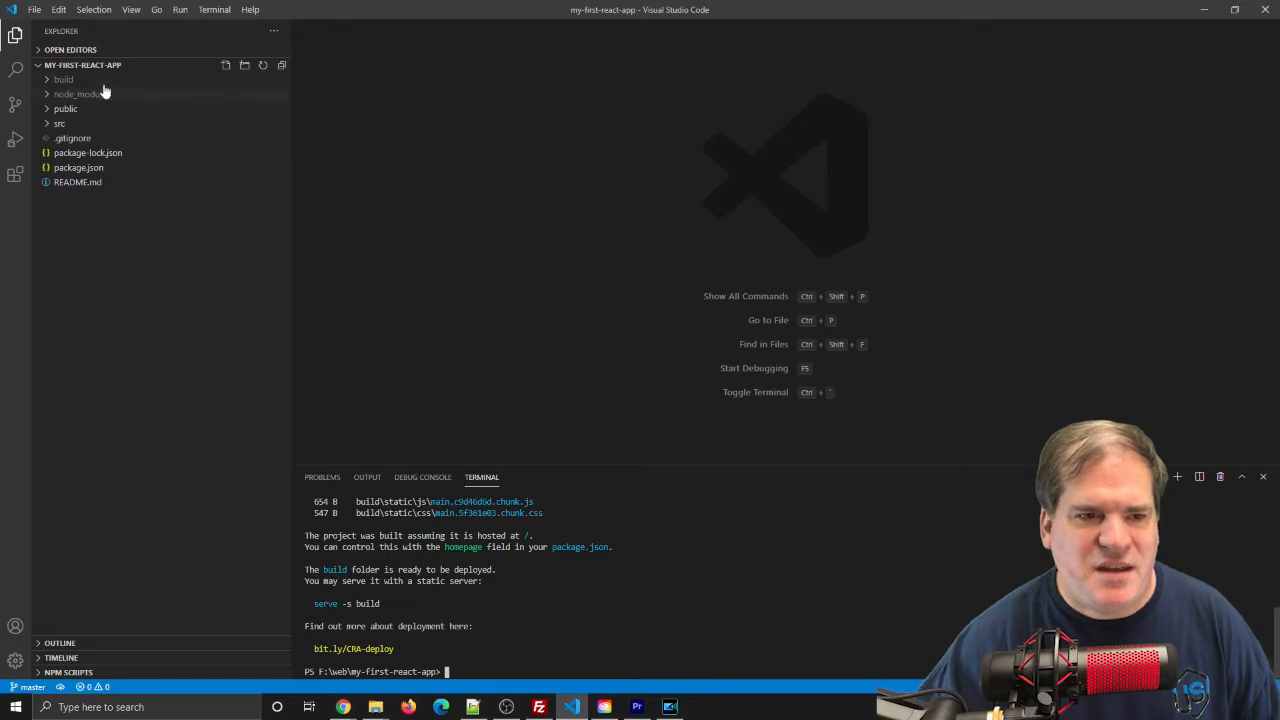
{"action": "mouse_move", "coordinate": [63, 79]}
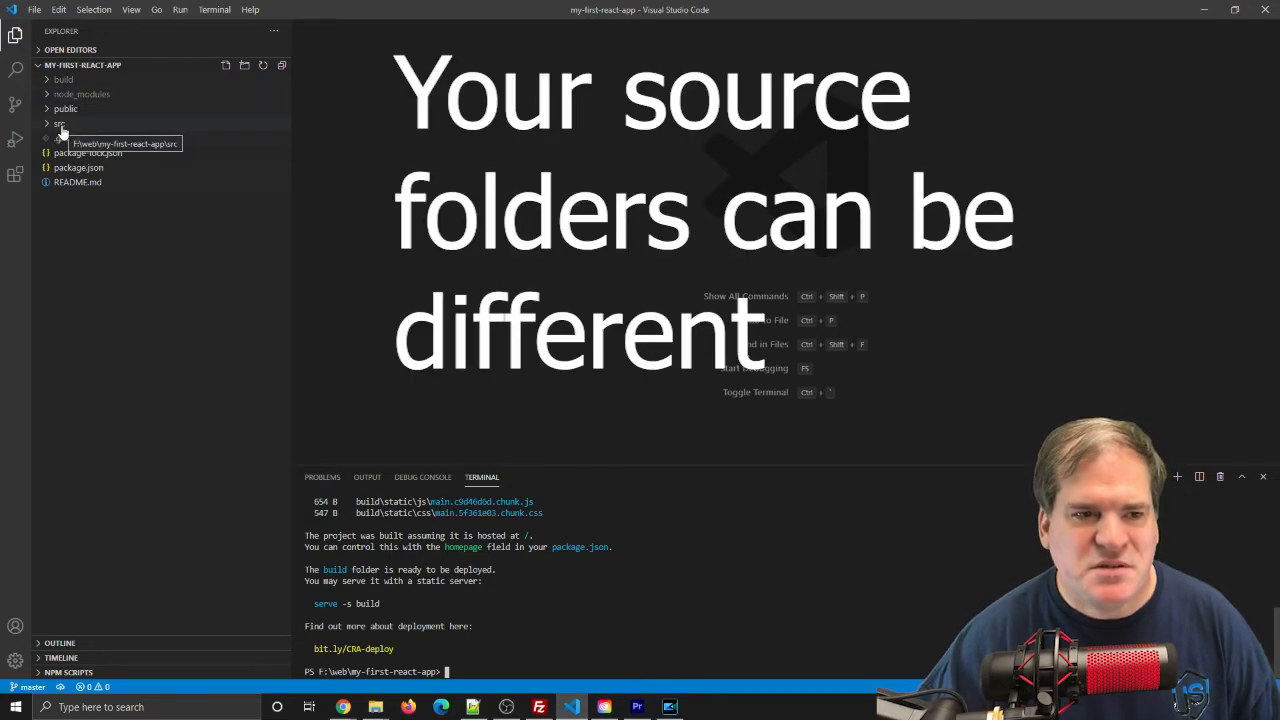
Expand the build folder in the Explorer sidebar to list its generated files.
{"action": "left_click", "coordinate": [63, 79]}
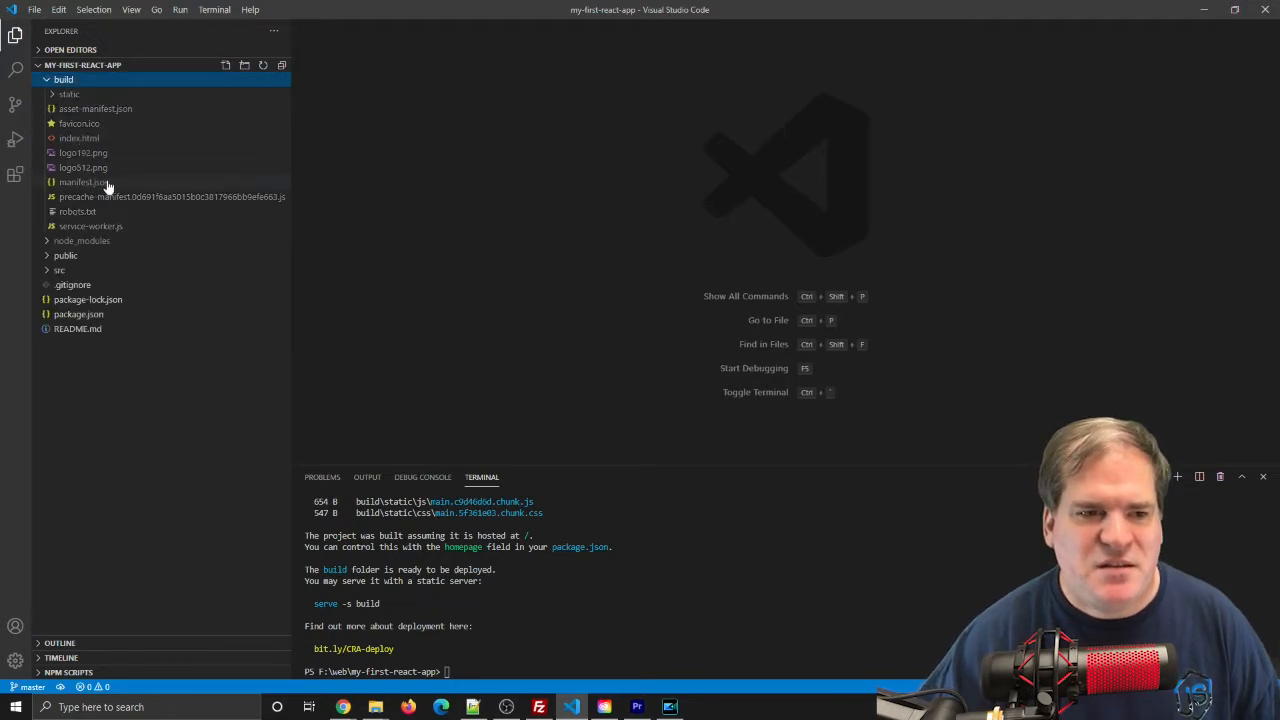
{"action": "mouse_move", "coordinate": [105, 167]}
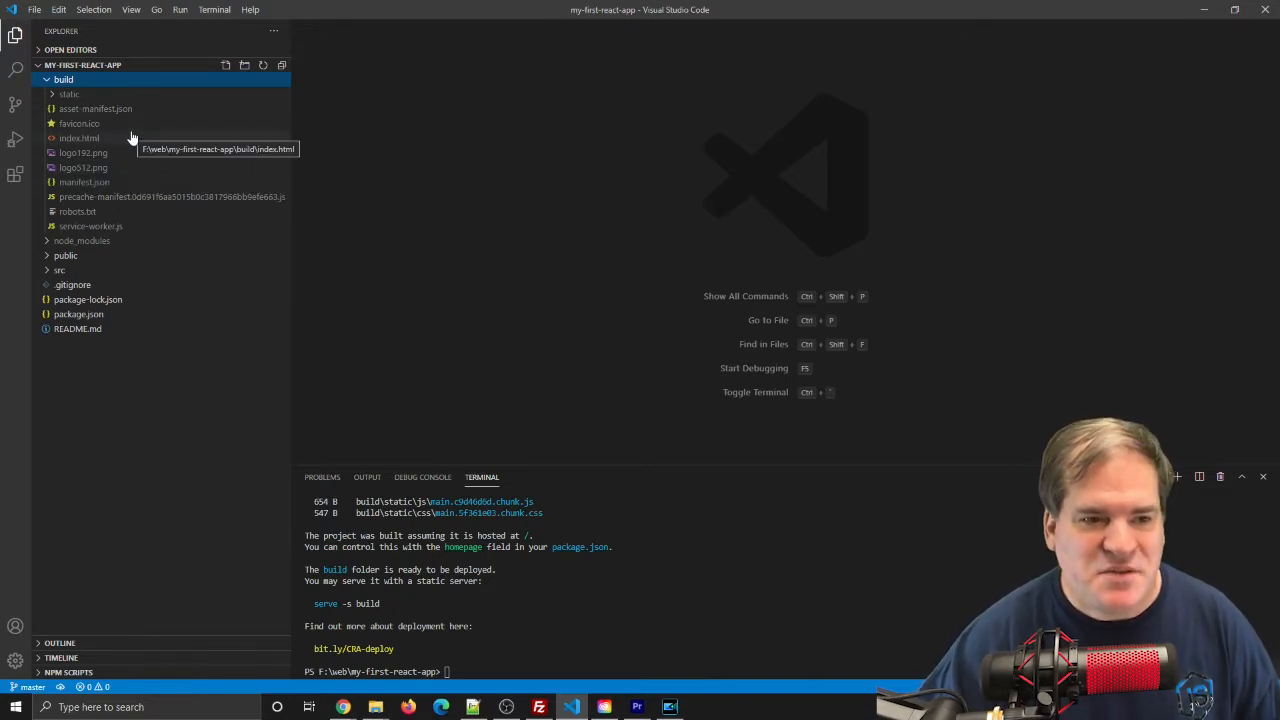
{"action": "mouse_move", "coordinate": [147, 147]}
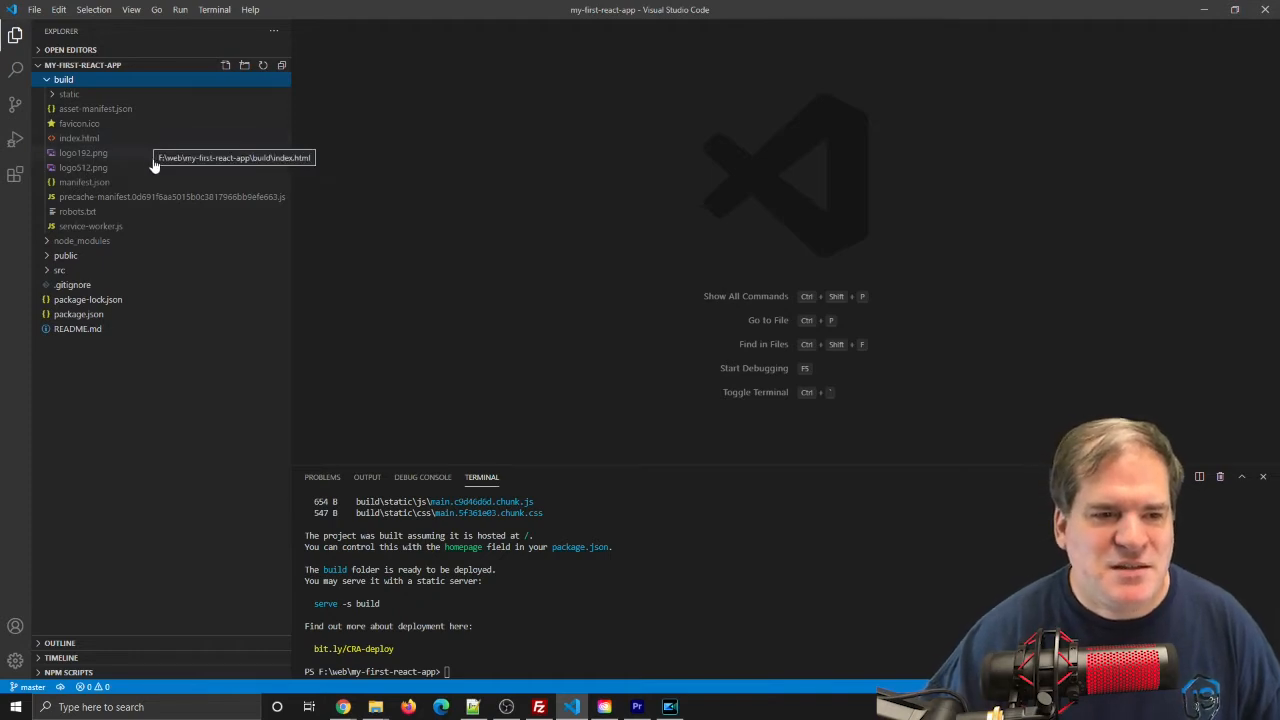
Open build/index.html and expand the src and public folders.
{"action": "left_click", "coordinate": [80, 138]}
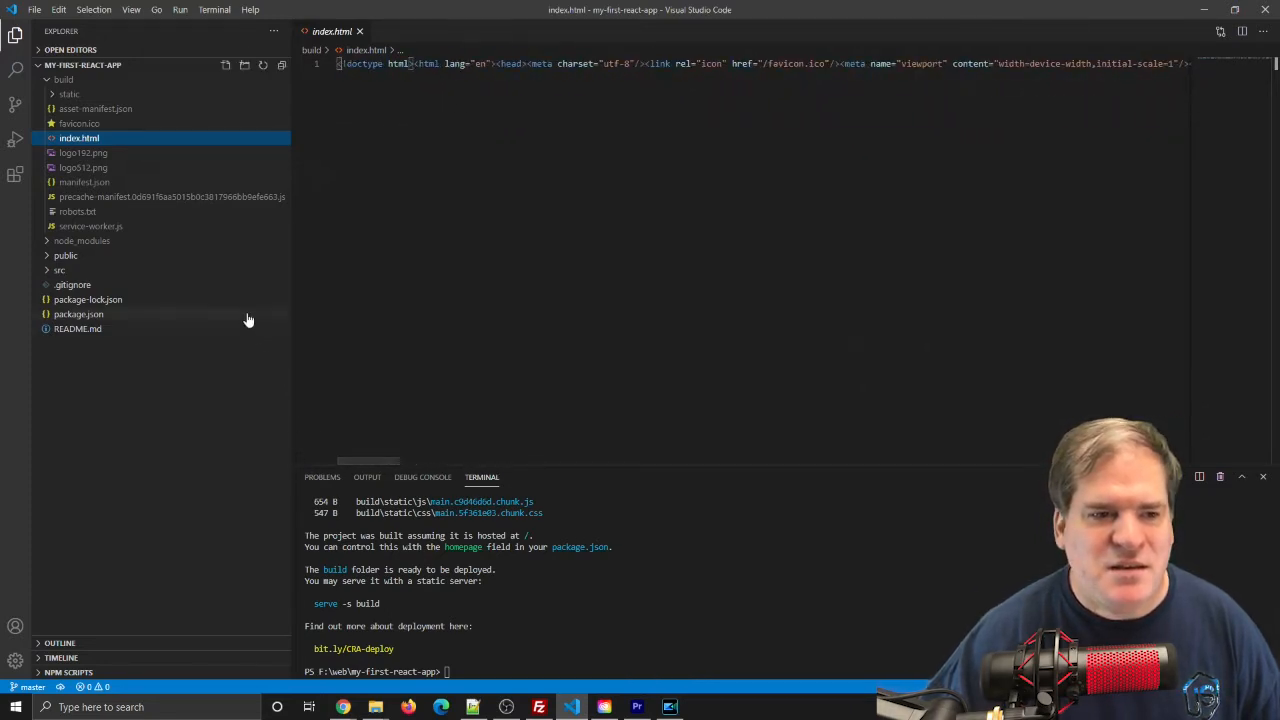
{"action": "left_click", "coordinate": [59, 270]}
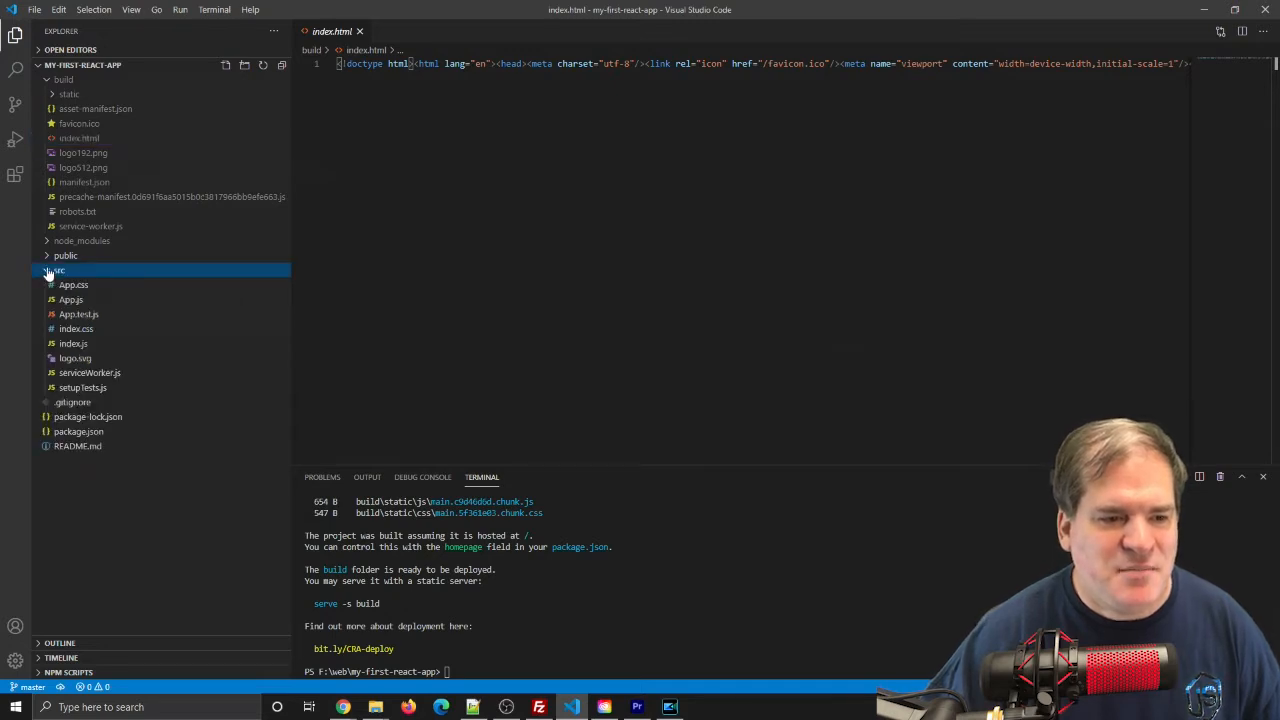
{"action": "left_click", "coordinate": [65, 255]}
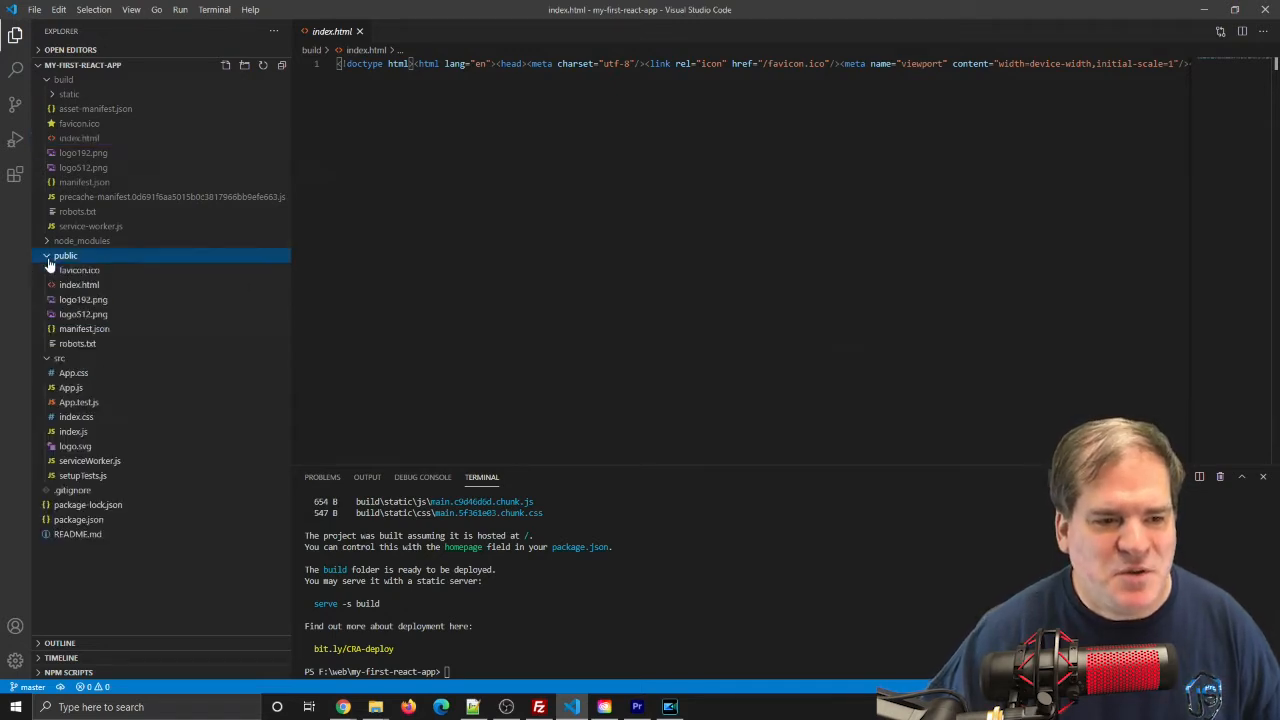
Compare public/index.html with build/index.html, then expand build/static.
{"action": "left_click", "coordinate": [79, 284]}
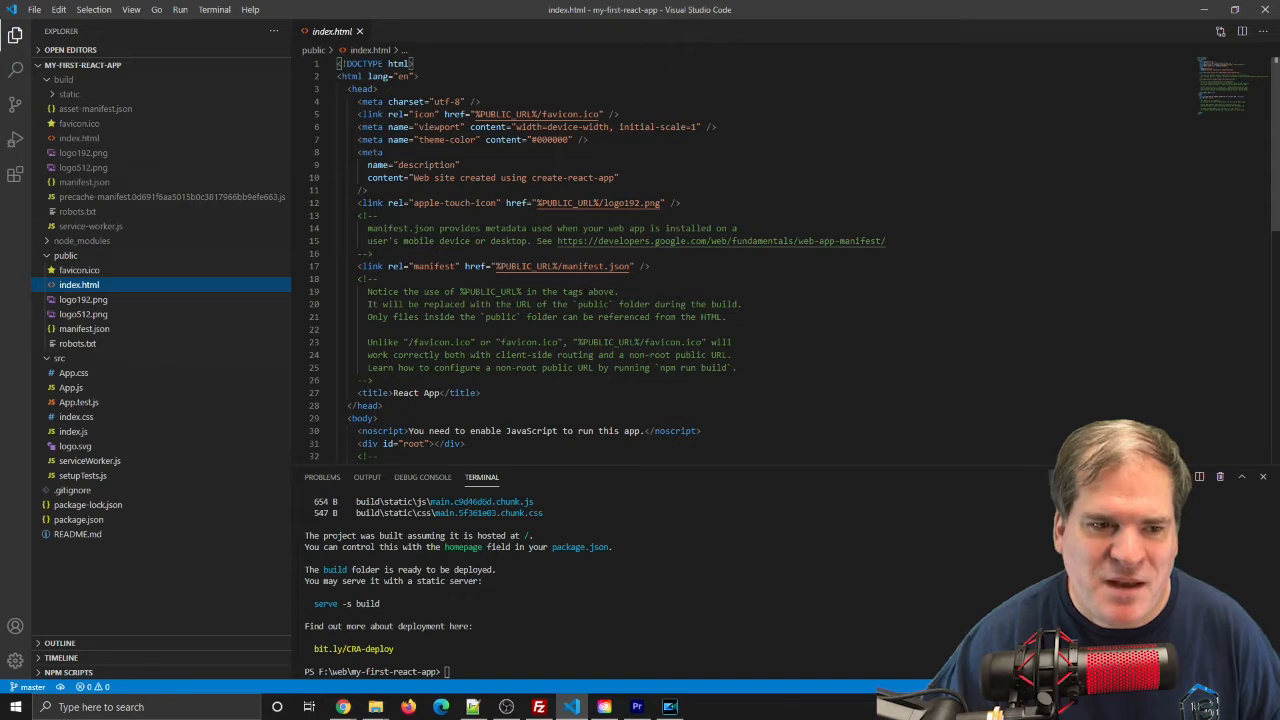
{"action": "left_click", "coordinate": [79, 138]}
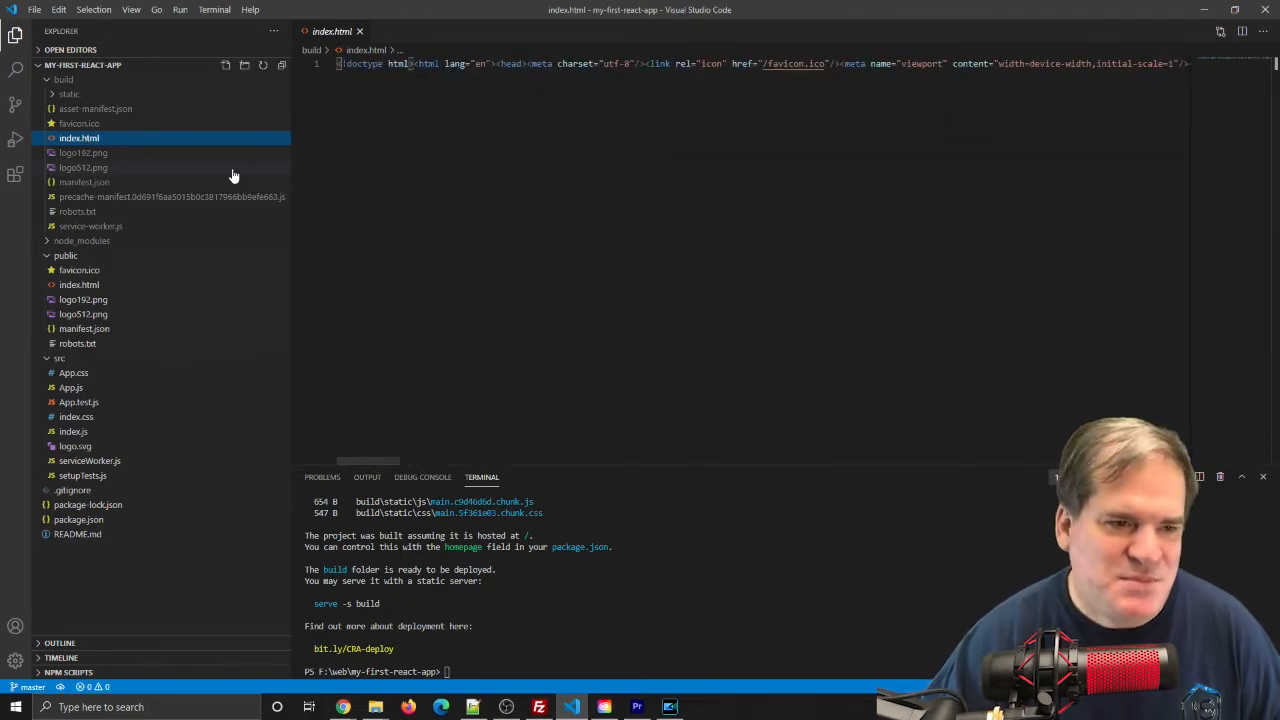
{"action": "mouse_move", "coordinate": [140, 185]}
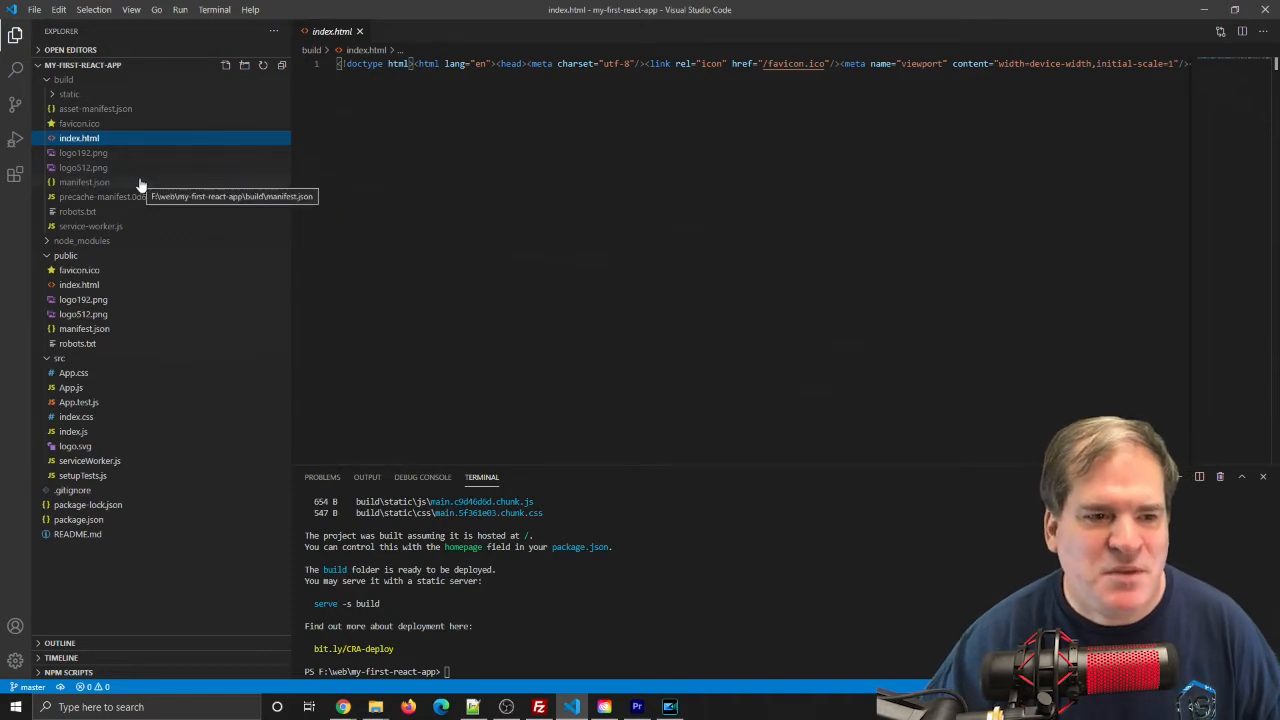
{"action": "mouse_move", "coordinate": [155, 228]}
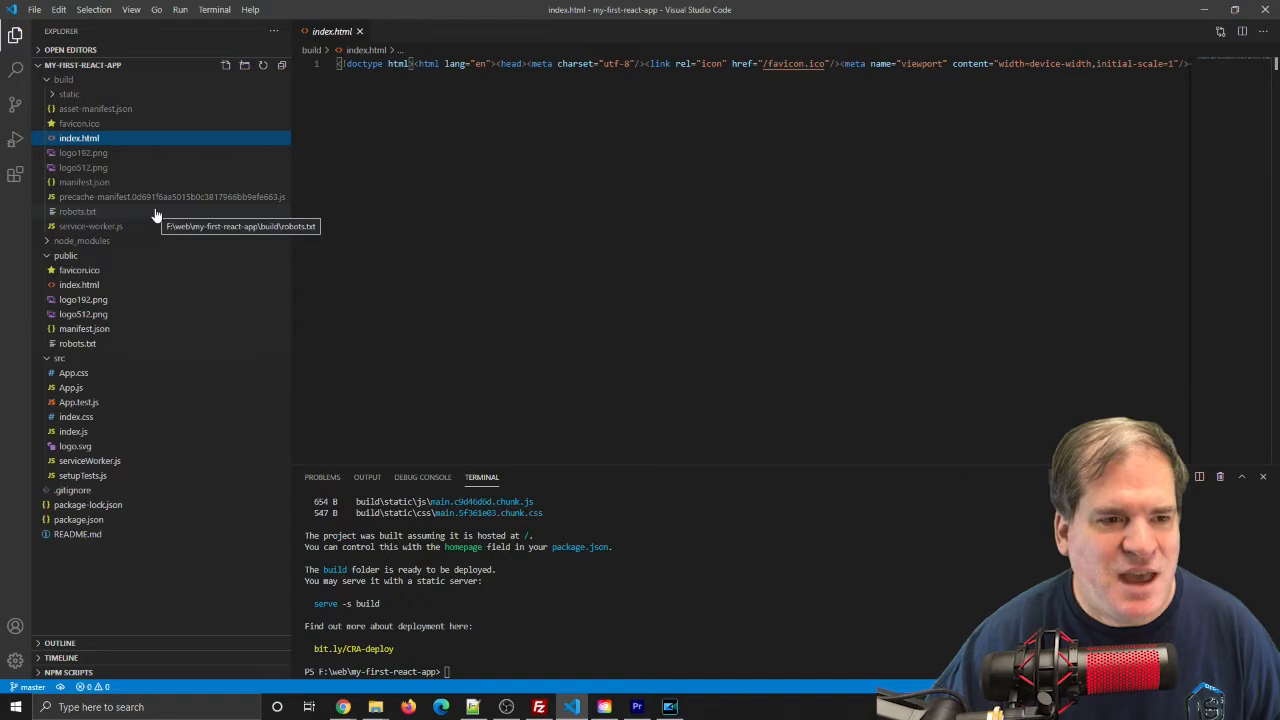
{"action": "left_click", "coordinate": [63, 79]}
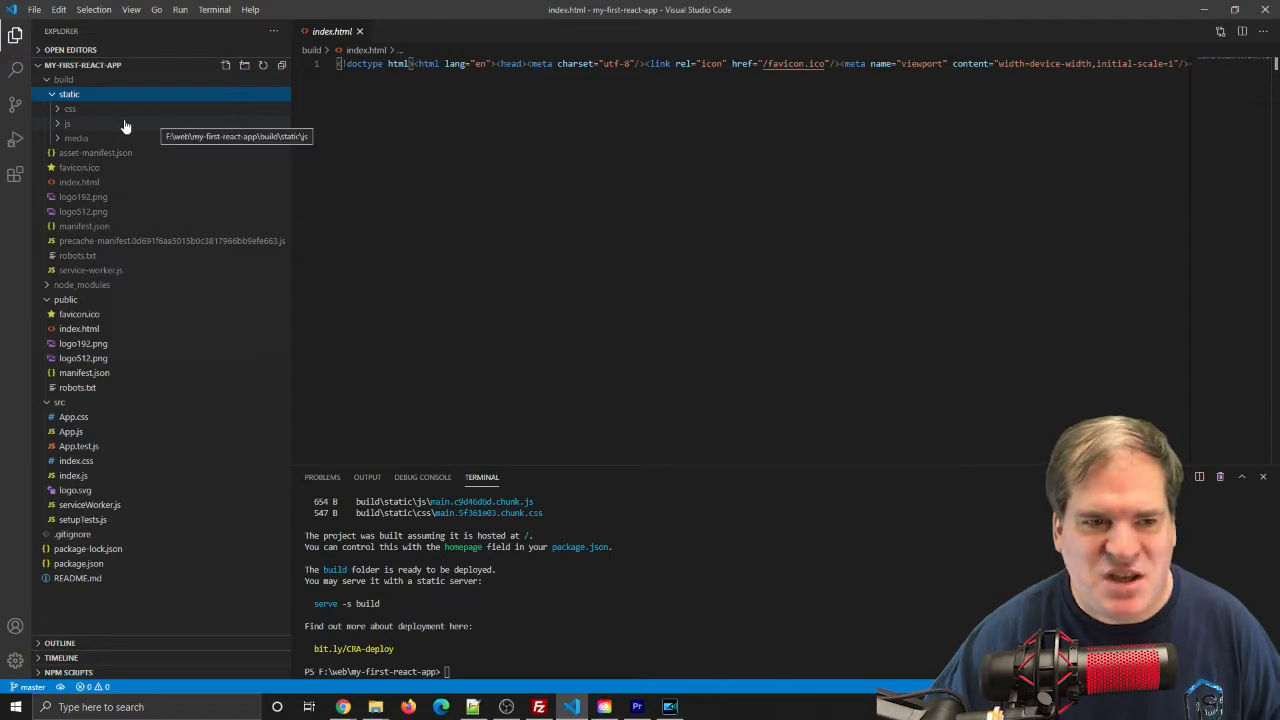
Open build/static/js/2.12b8cc34.chunk.js and scroll through its code.
{"action": "left_click", "coordinate": [67, 123]}
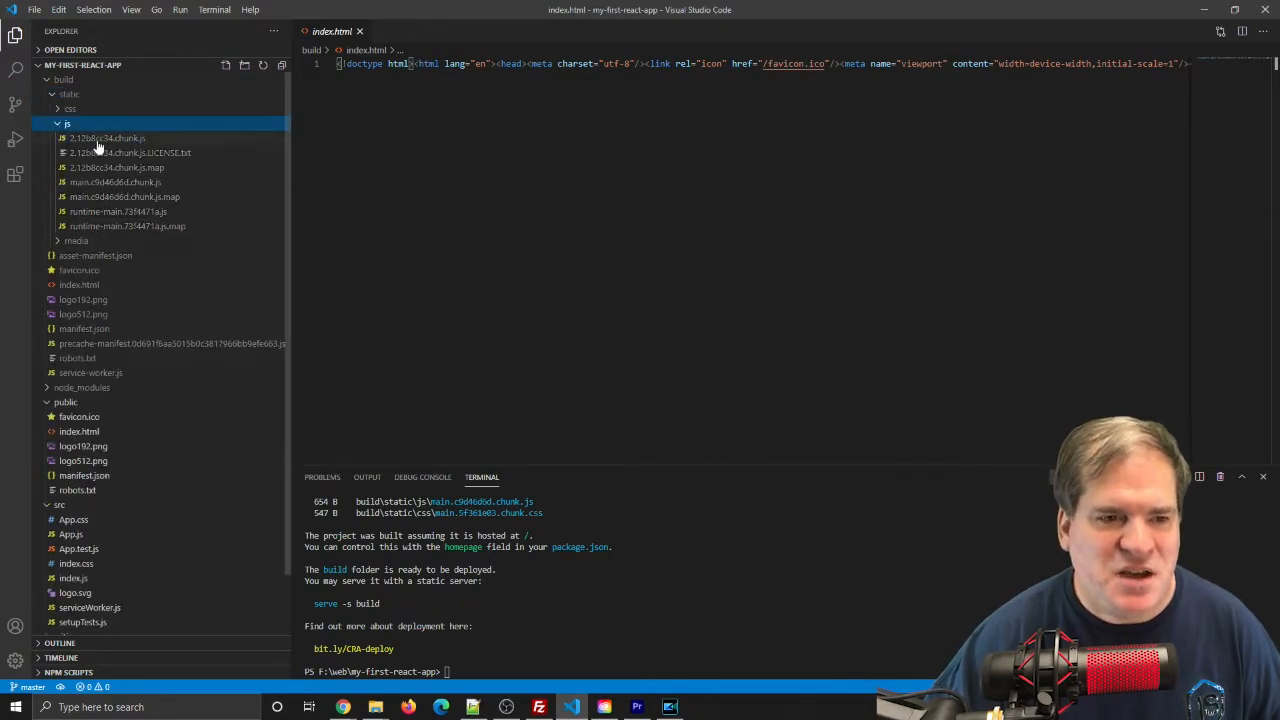
{"action": "left_click", "coordinate": [108, 138]}
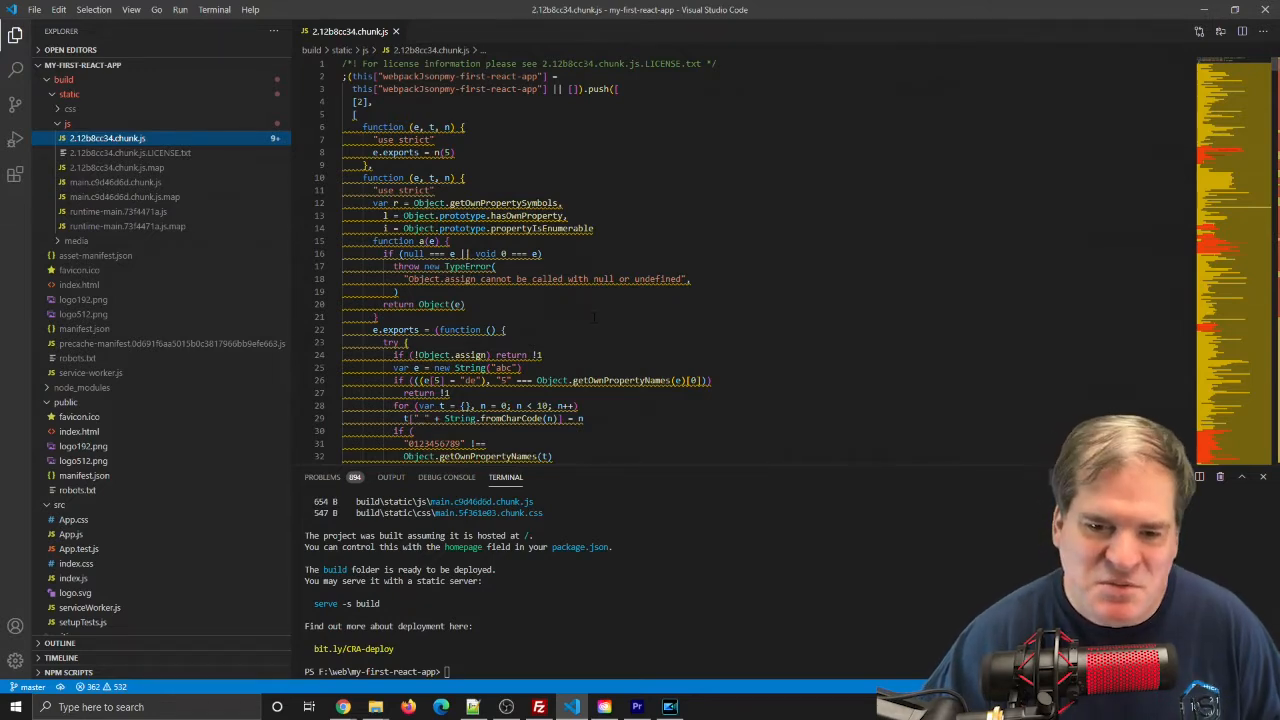
{"action": "scroll", "scroll_direction": "down", "scroll_amount": 3}
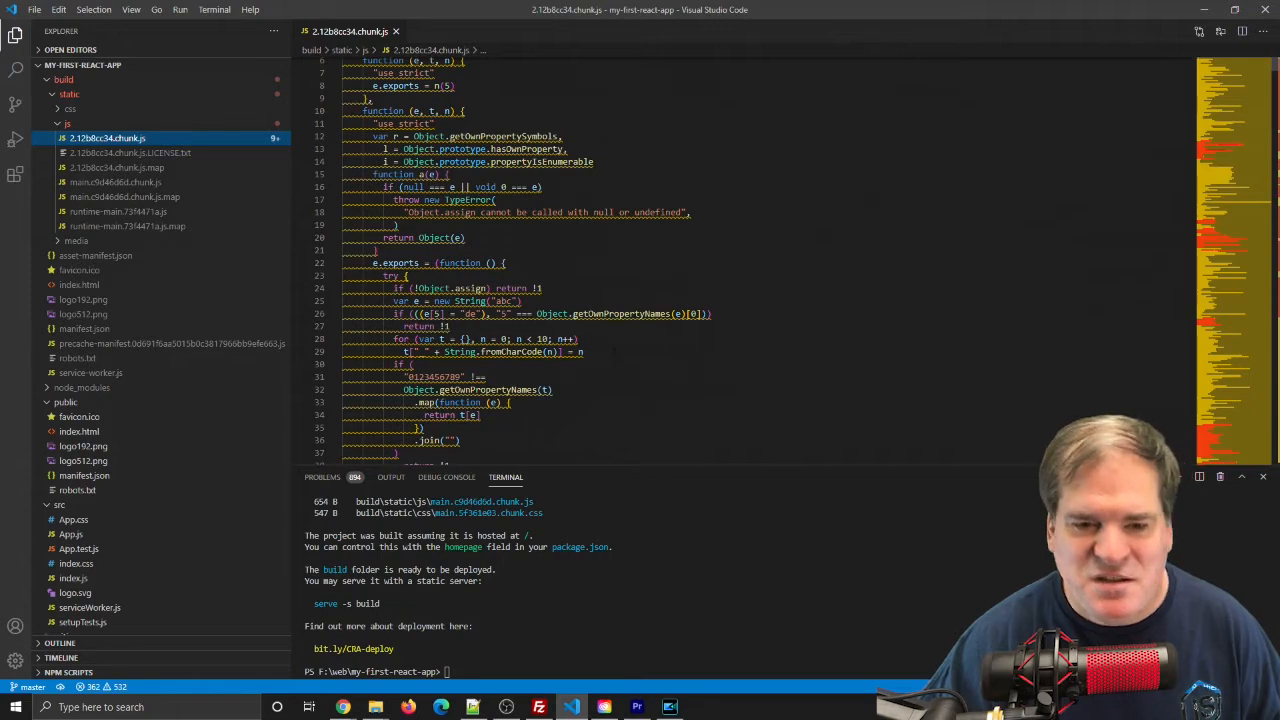
{"action": "scroll", "scroll_direction": "down", "scroll_amount": 3}
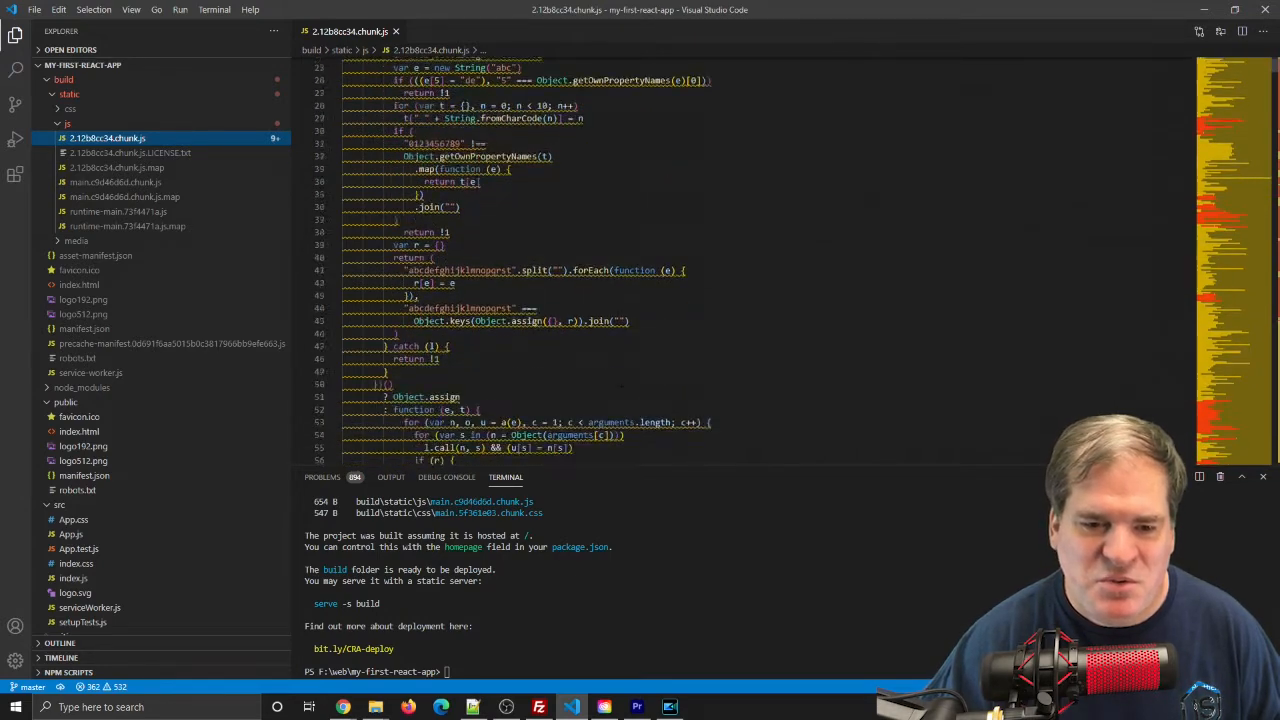
{"action": "scroll", "scroll_direction": "down", "scroll_amount": 3}
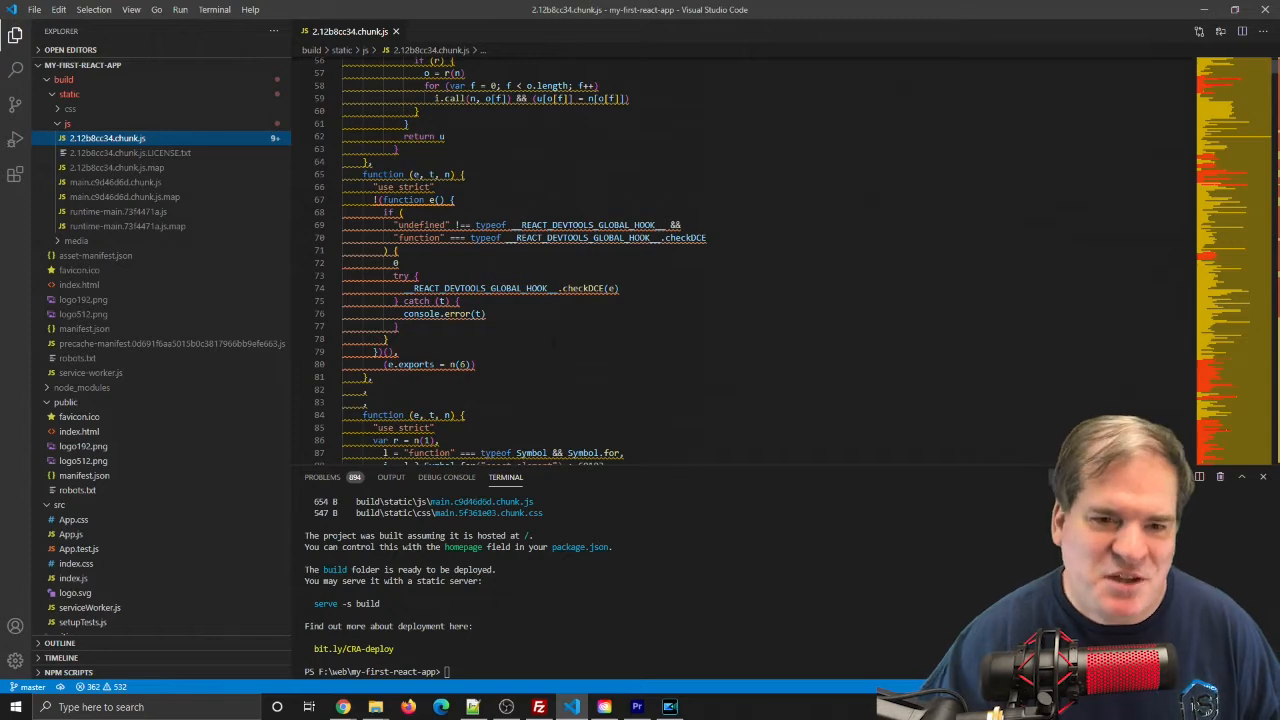
{"action": "scroll", "scroll_direction": "down", "scroll_amount": 3}
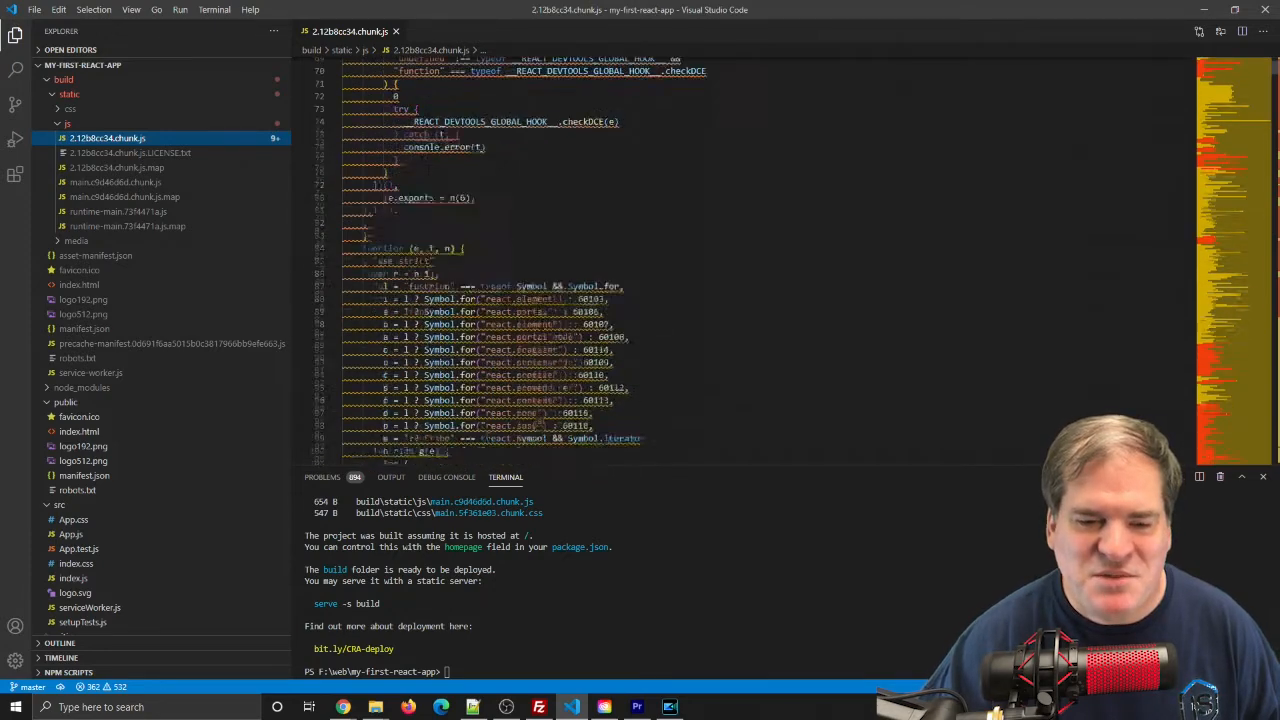
{"action": "scroll", "scroll_direction": "down", "scroll_amount": 3}
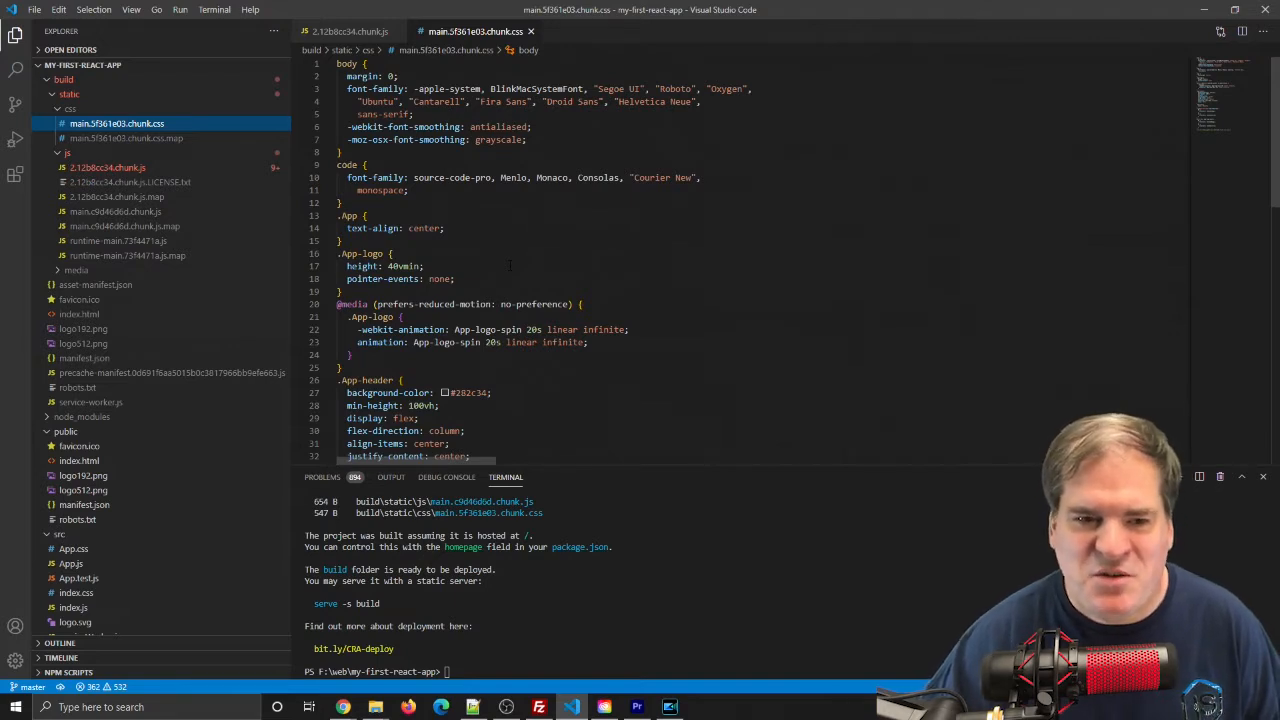
Scroll through the built main.5f361e03.chunk.css stylesheet.
{"action": "scroll", "scroll_direction": "down", "scroll_amount": 3}
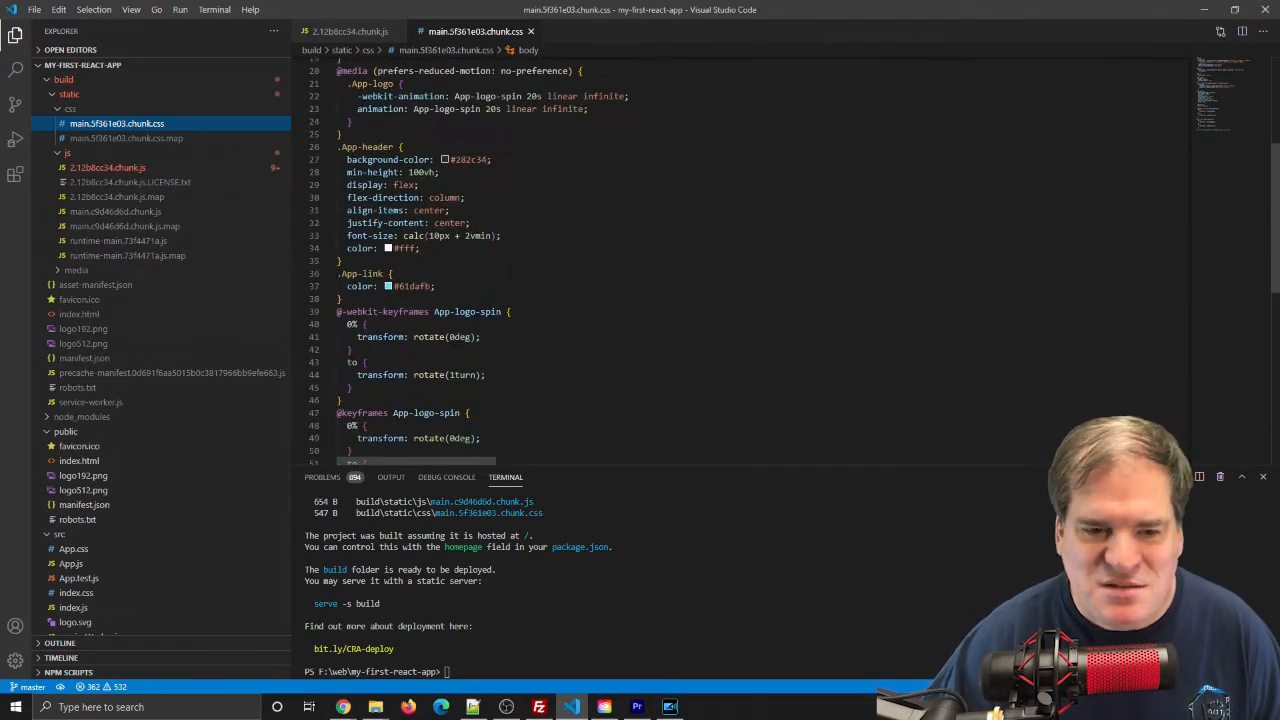
{"action": "scroll", "scroll_direction": "up", "scroll_amount": 3}
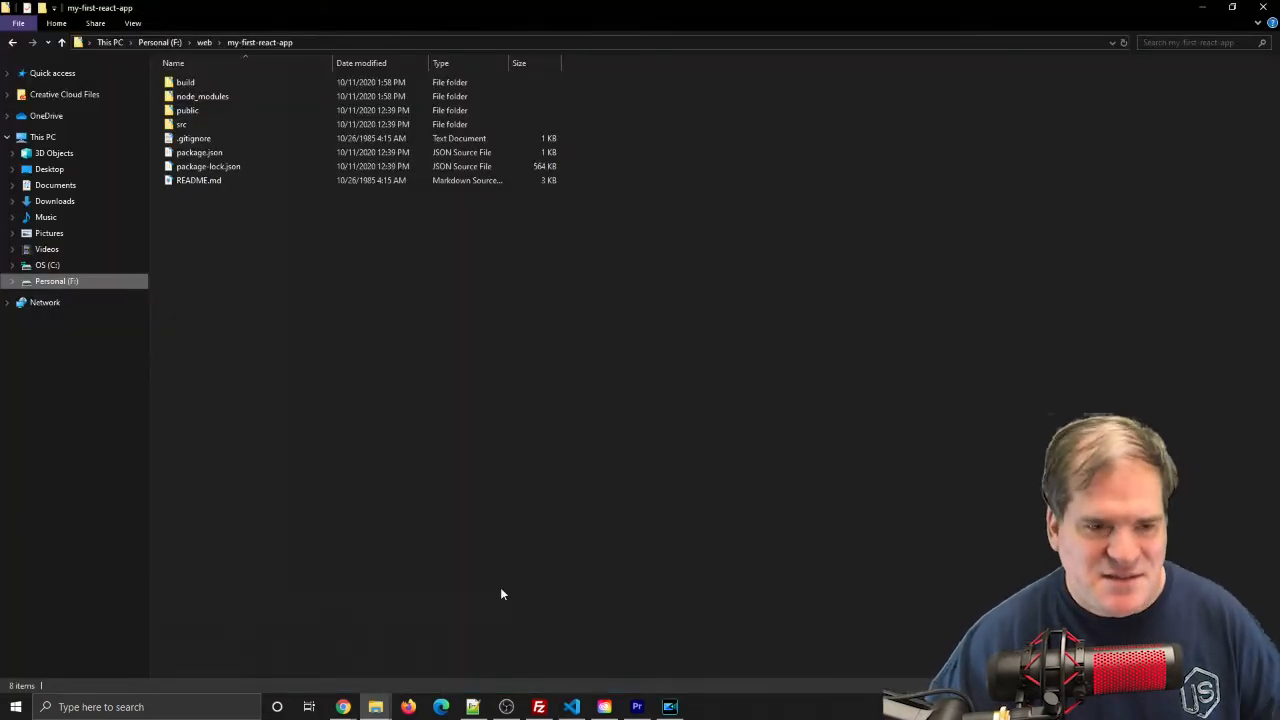
{"action": "left_click", "coordinate": [181, 124]}
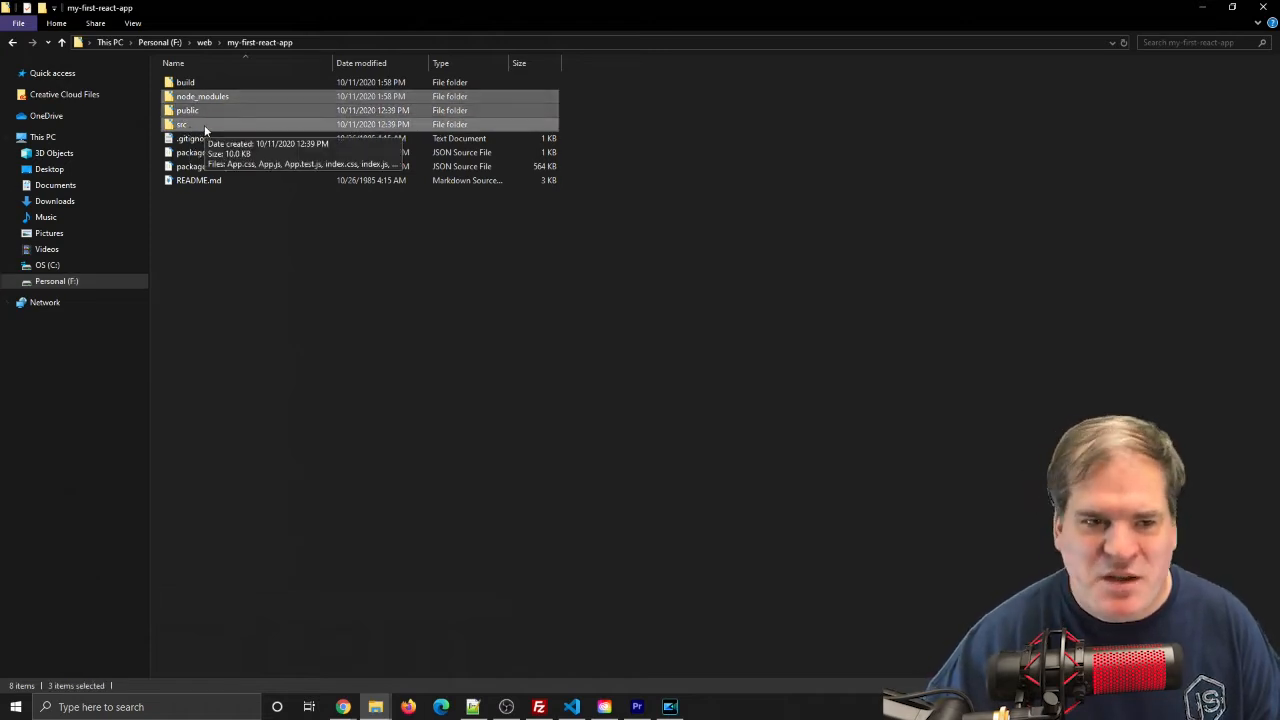
{"action": "right_click", "coordinate": [183, 124]}
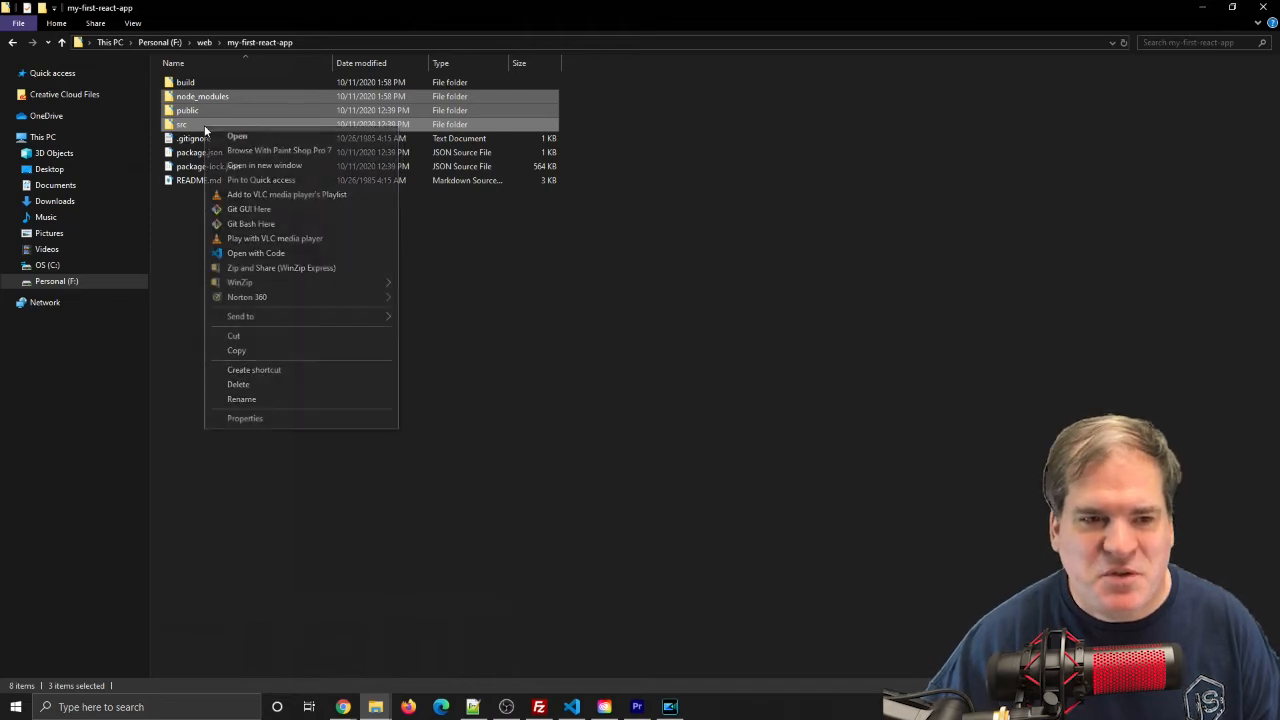
{"action": "left_click", "coordinate": [245, 418]}
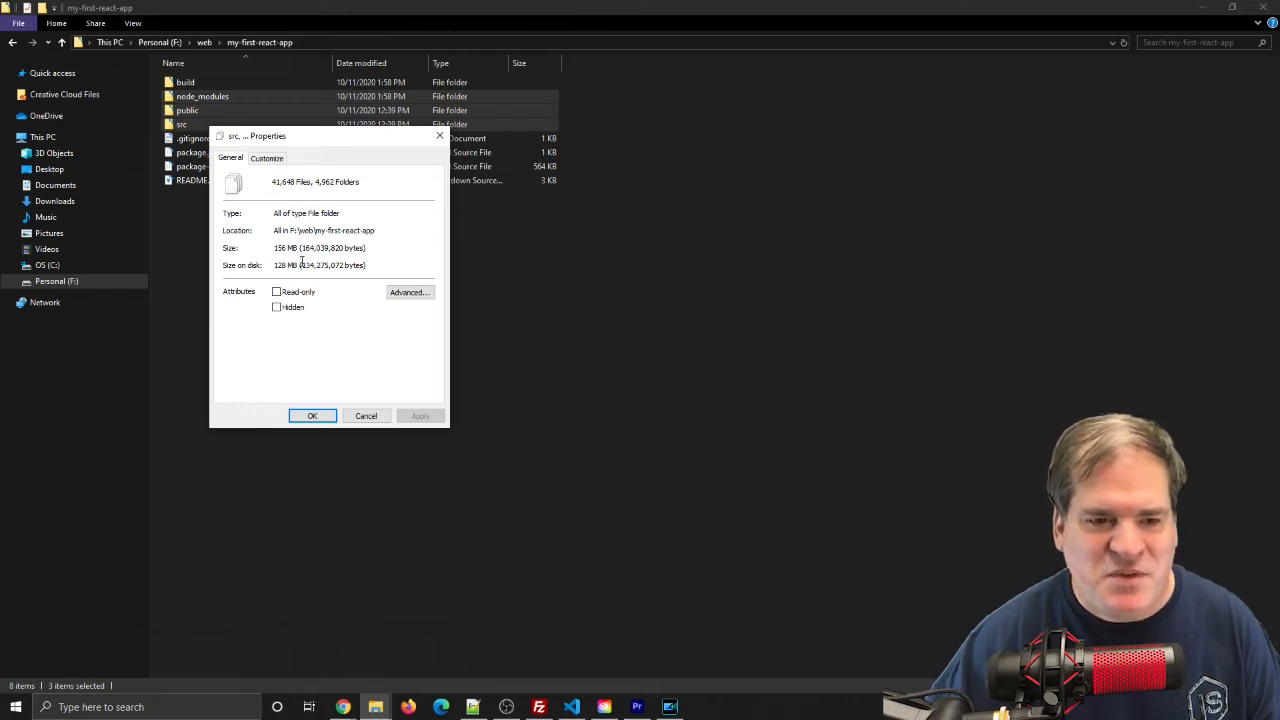
{"action": "mouse_move", "coordinate": [379, 390]}
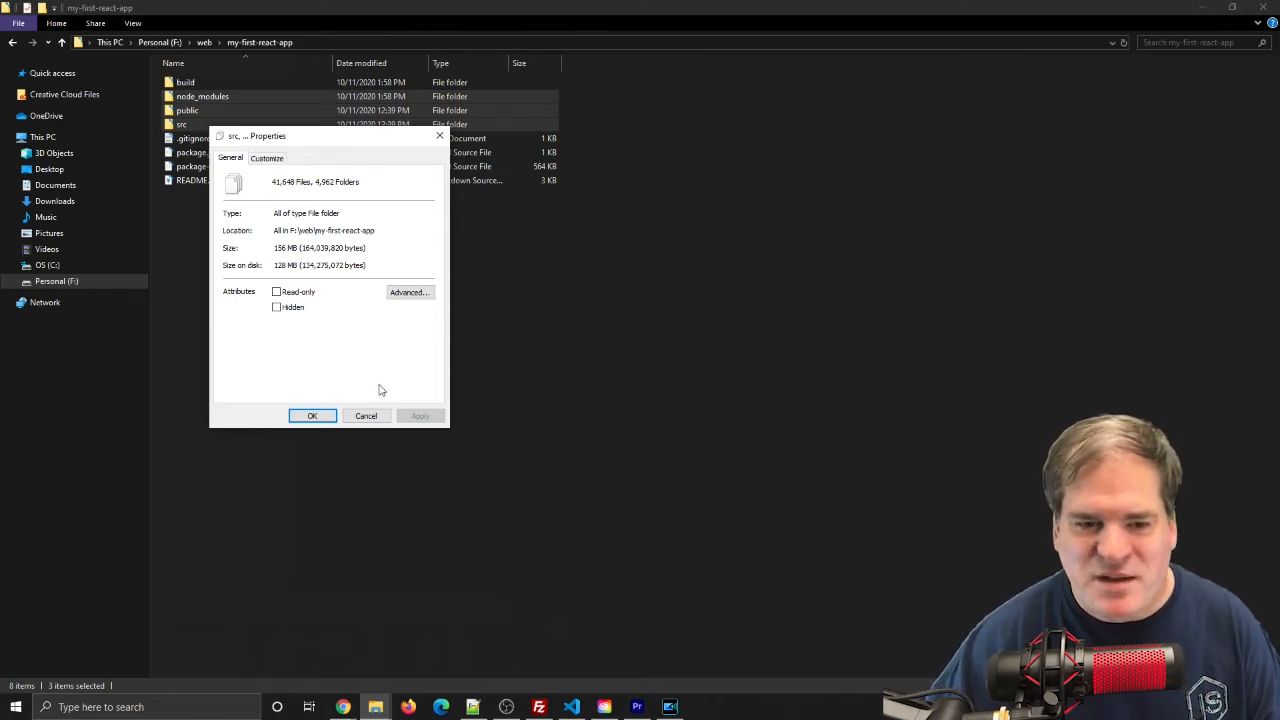
{"action": "left_click", "coordinate": [312, 415]}
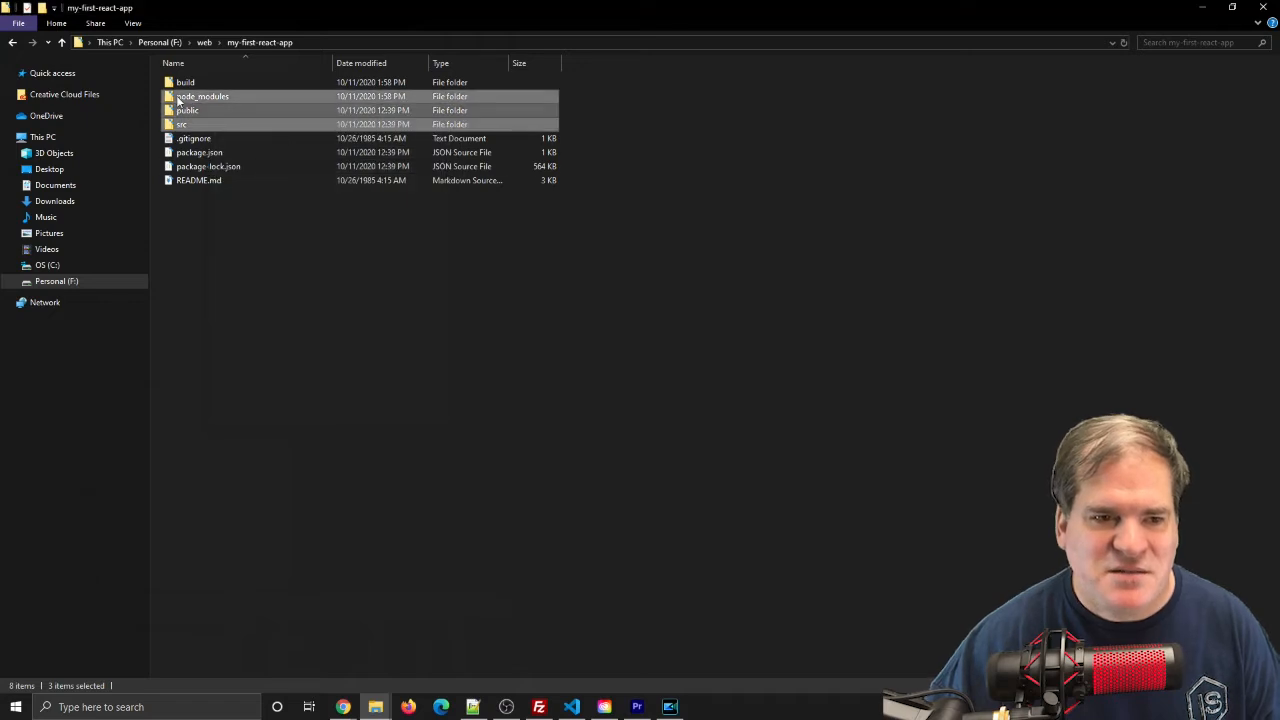
{"action": "right_click", "coordinate": [185, 82]}
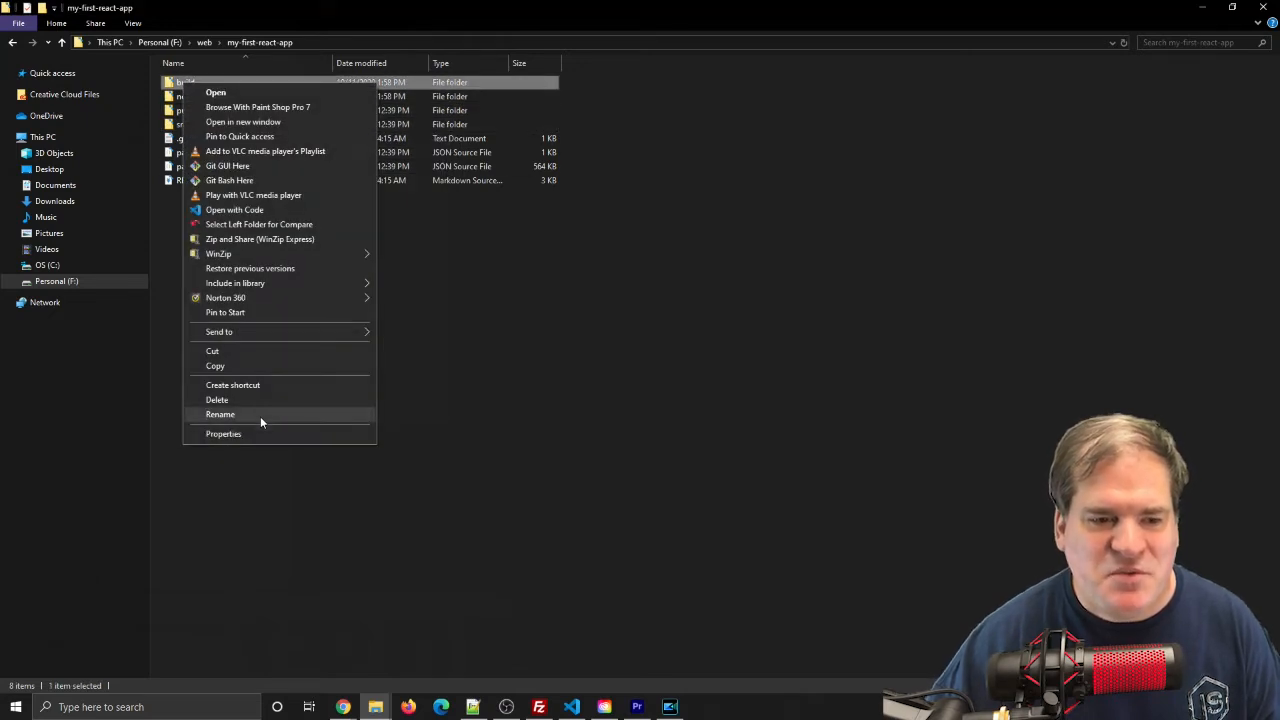
{"action": "left_click", "coordinate": [223, 433]}
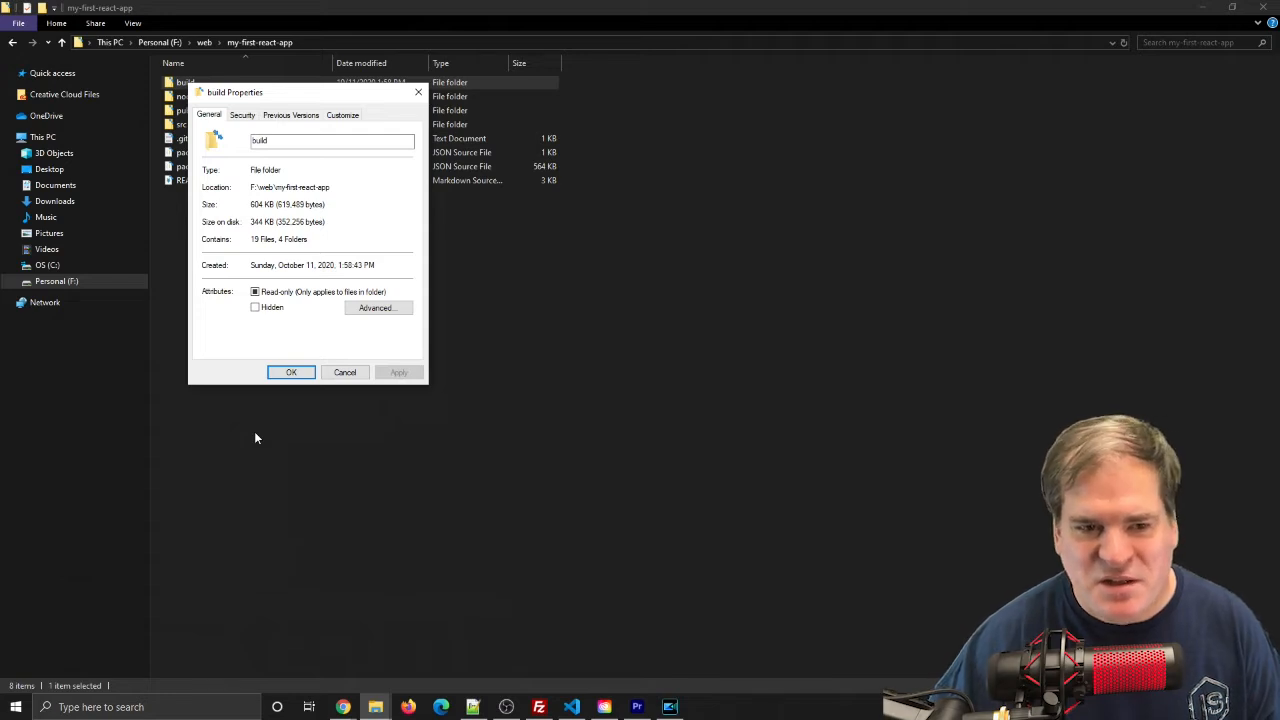
{"action": "mouse_move", "coordinate": [345, 372]}
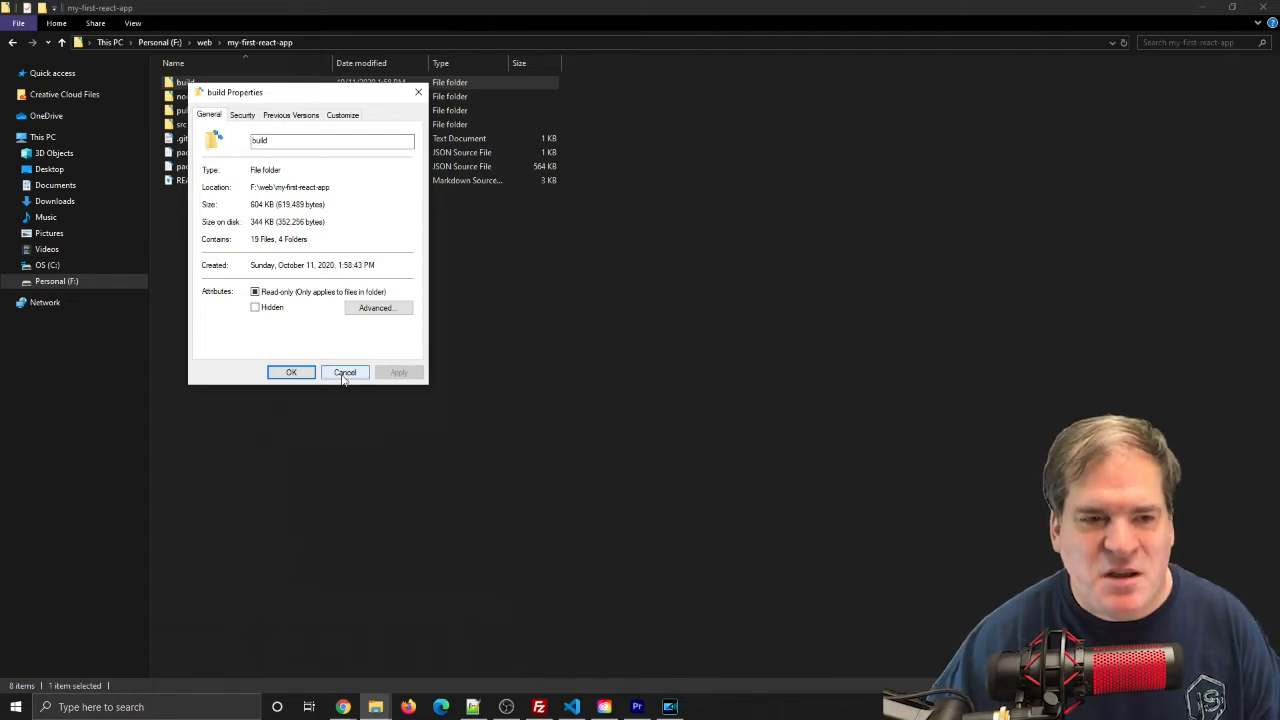
{"action": "left_click", "coordinate": [344, 372]}
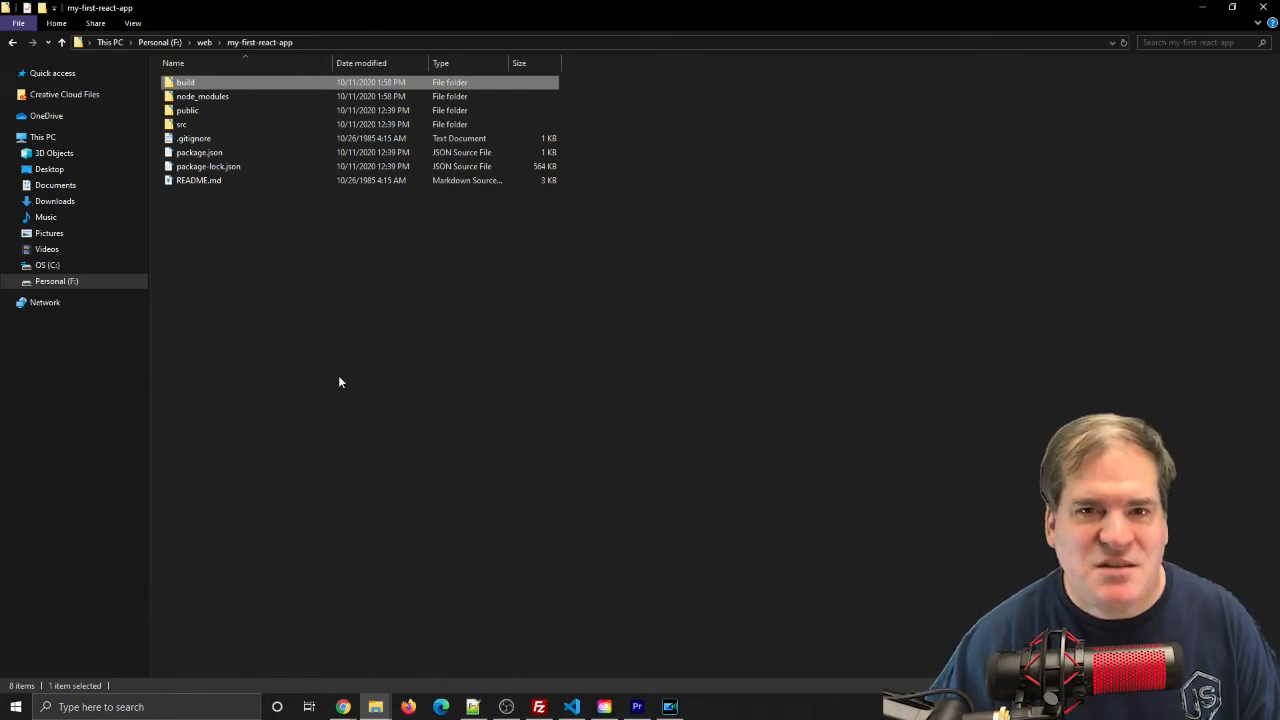
{"action": "mouse_move", "coordinate": [325, 382]}
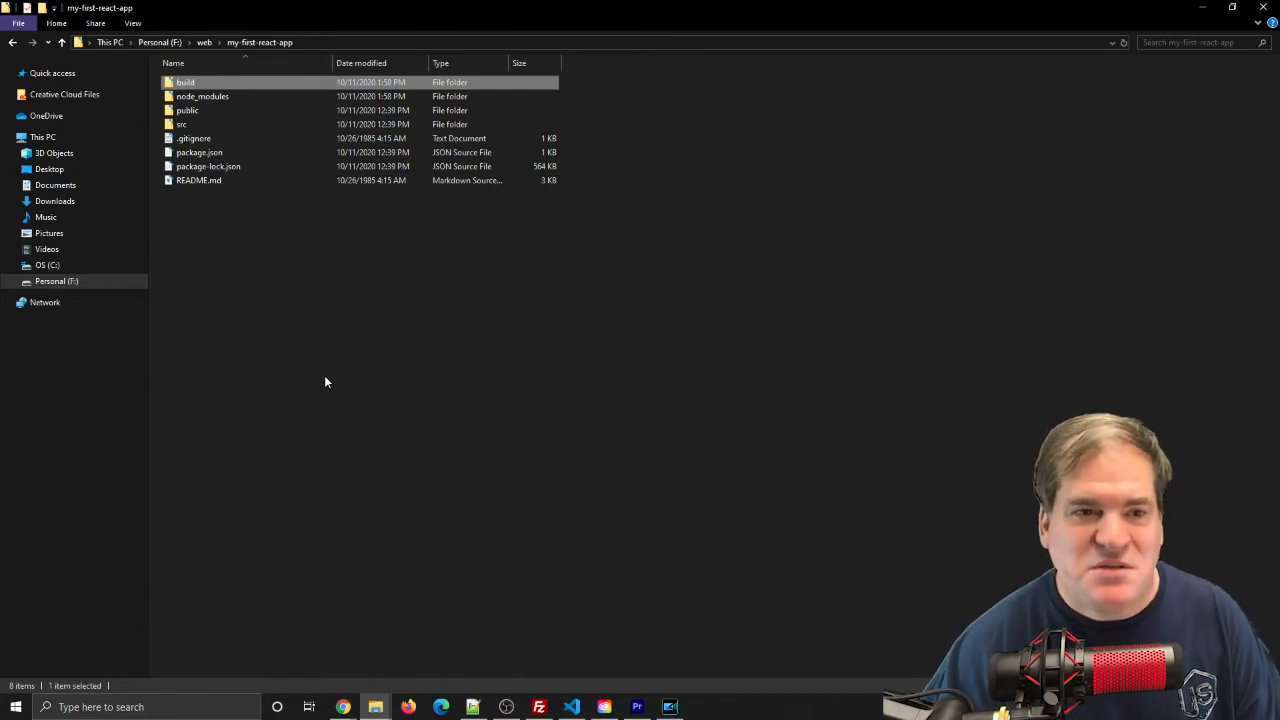
Open node_modules, browse its 1,019 package folders, and return to Visual Studio Code.
{"action": "double_click", "coordinate": [202, 96]}
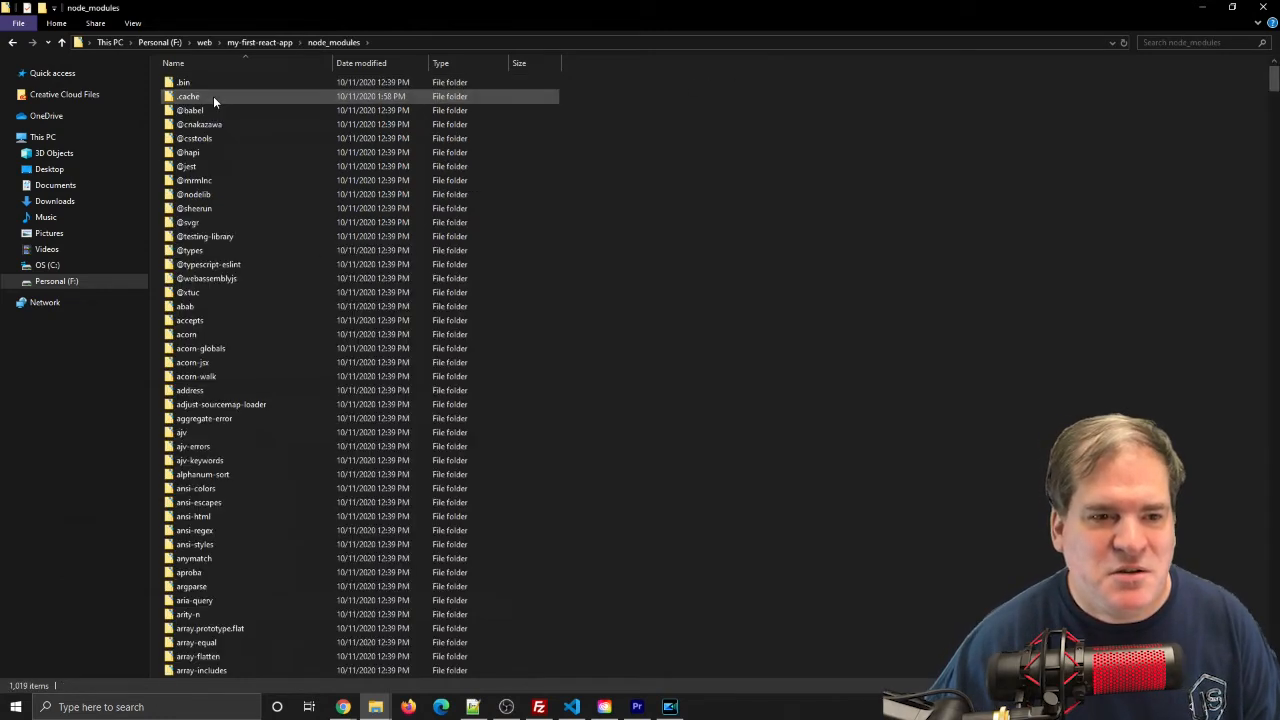
{"action": "scroll", "scroll_direction": "down", "scroll_amount": 3}
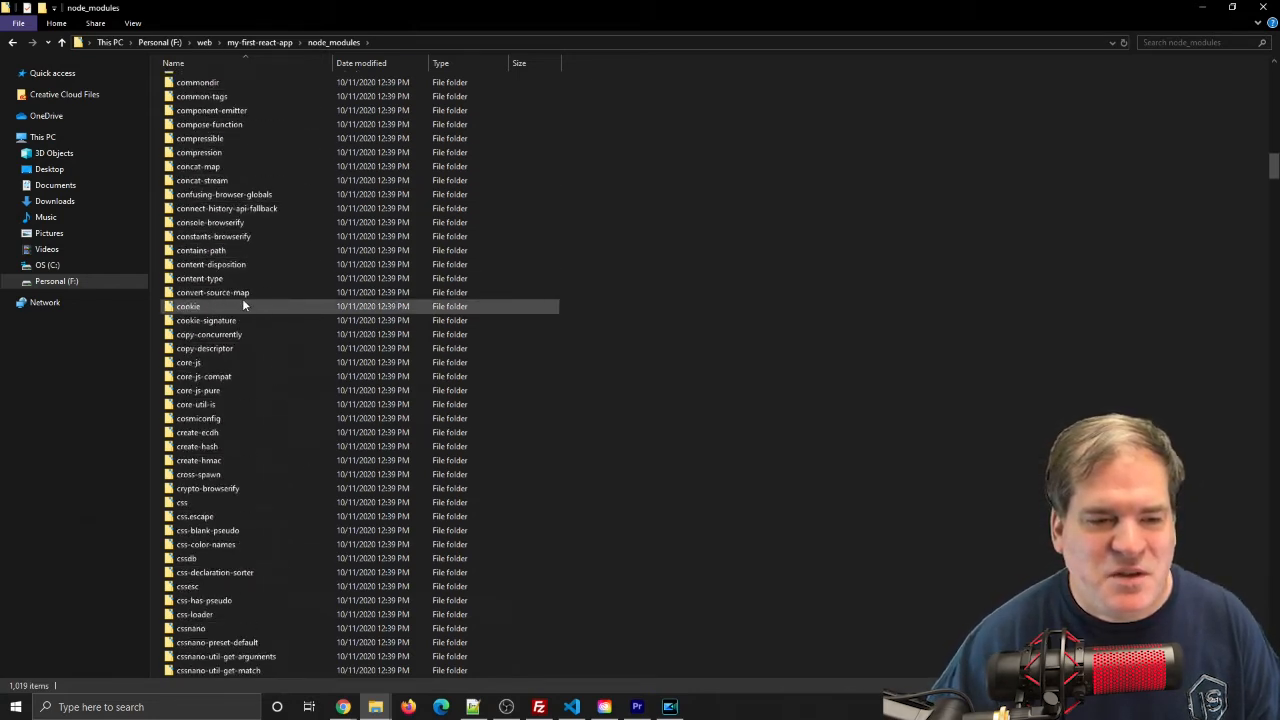
{"action": "scroll", "scroll_direction": "down", "scroll_amount": 3}
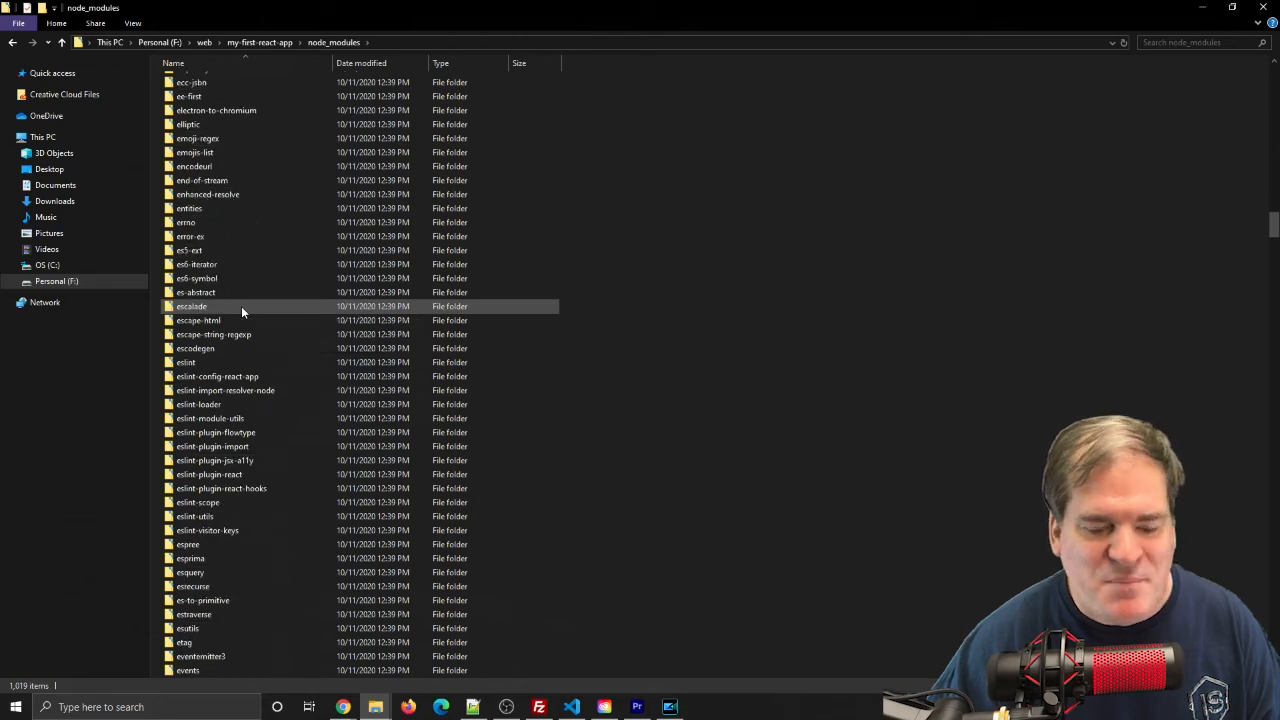
{"action": "scroll", "scroll_direction": "down", "scroll_amount": 3}
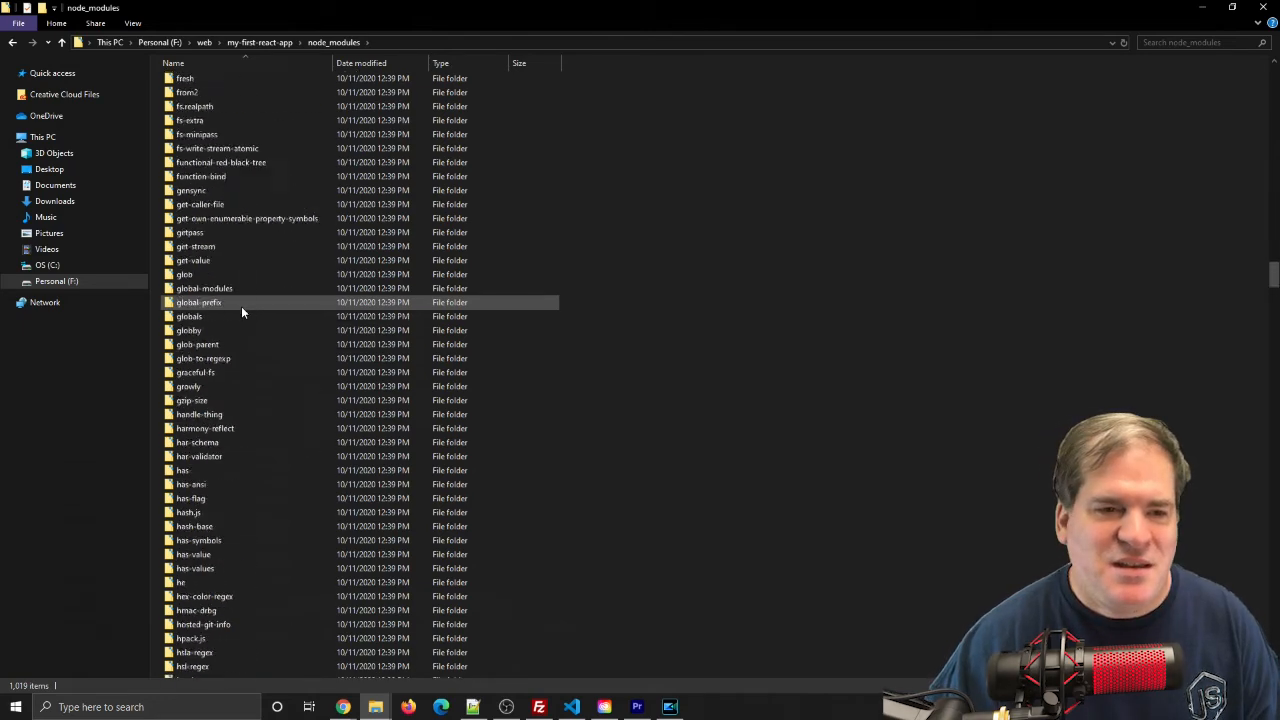
{"action": "scroll", "scroll_direction": "up", "scroll_amount": 3}
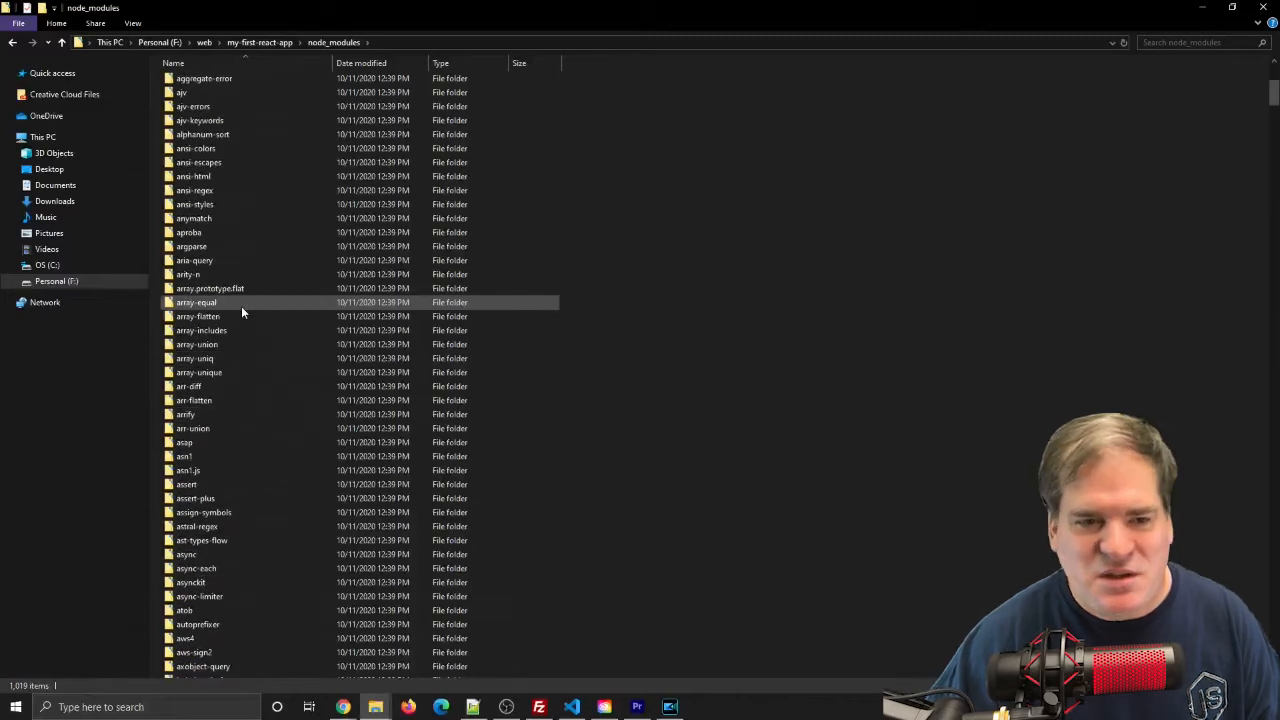
{"action": "scroll", "scroll_direction": "up", "scroll_amount": 3}
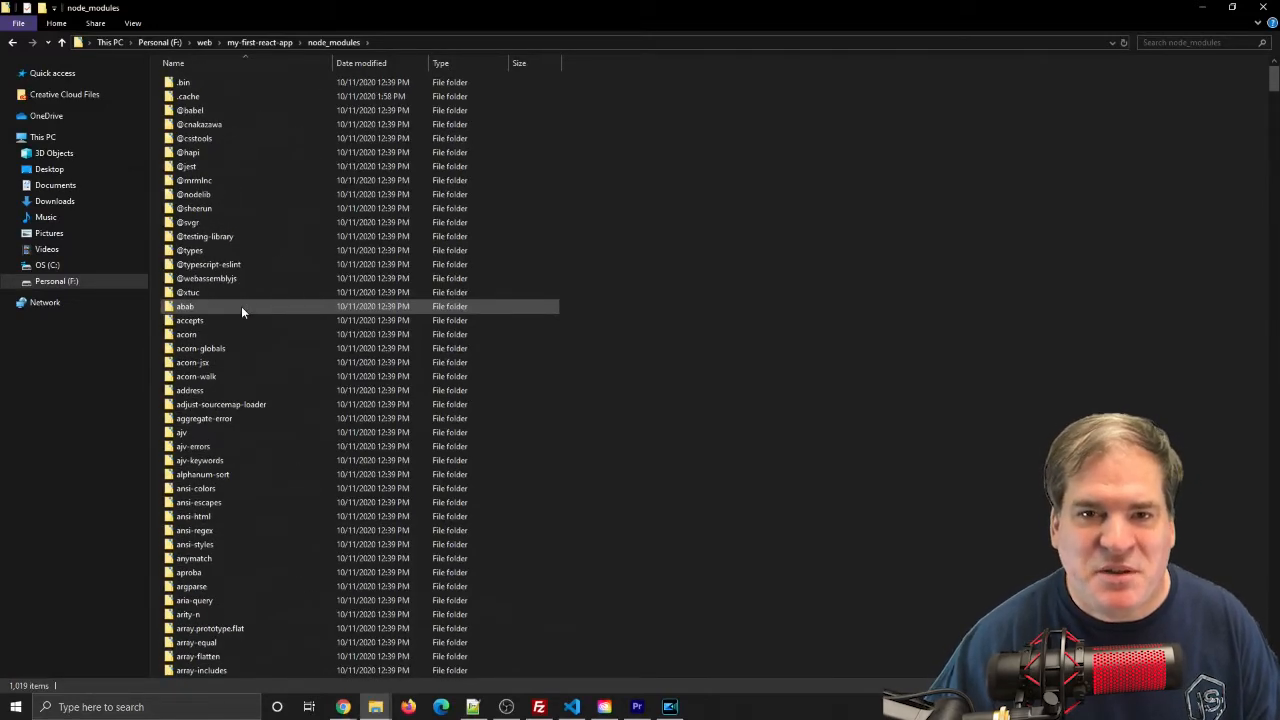
{"action": "left_click", "coordinate": [571, 707]}
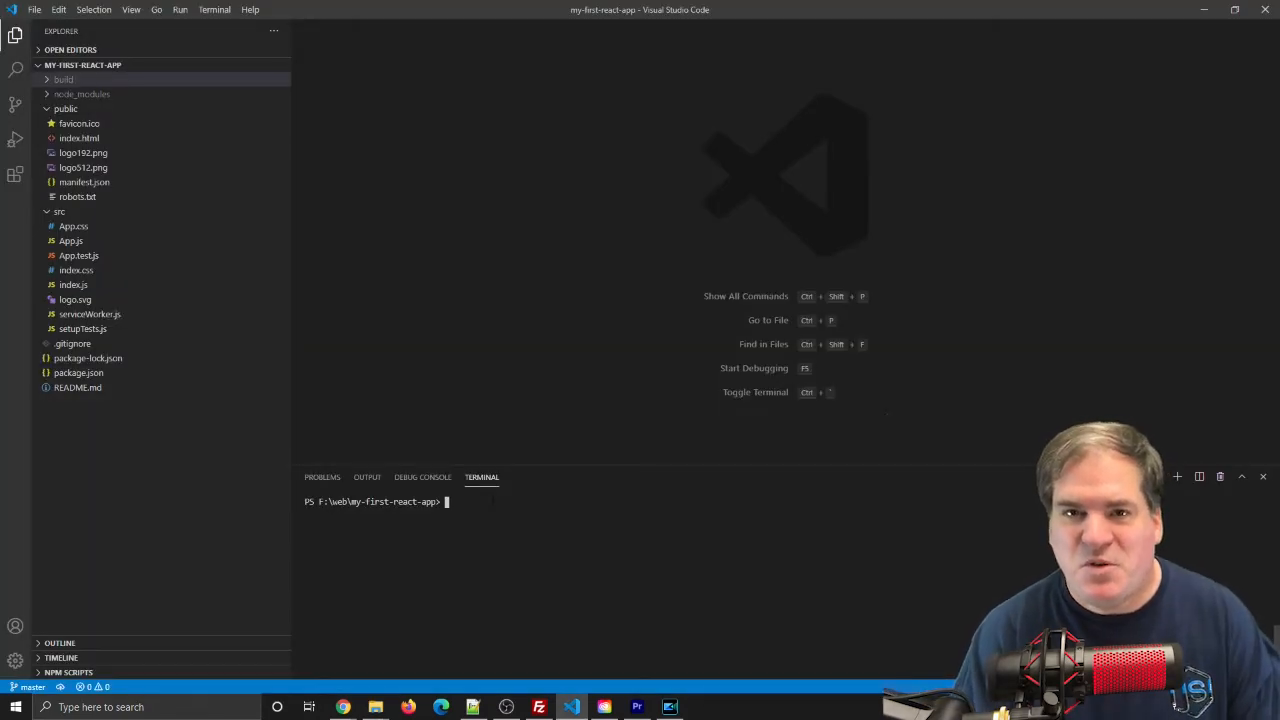
Enter serve -s build in the integrated terminal to serve the built app.
{"action": "type", "text": "s"}
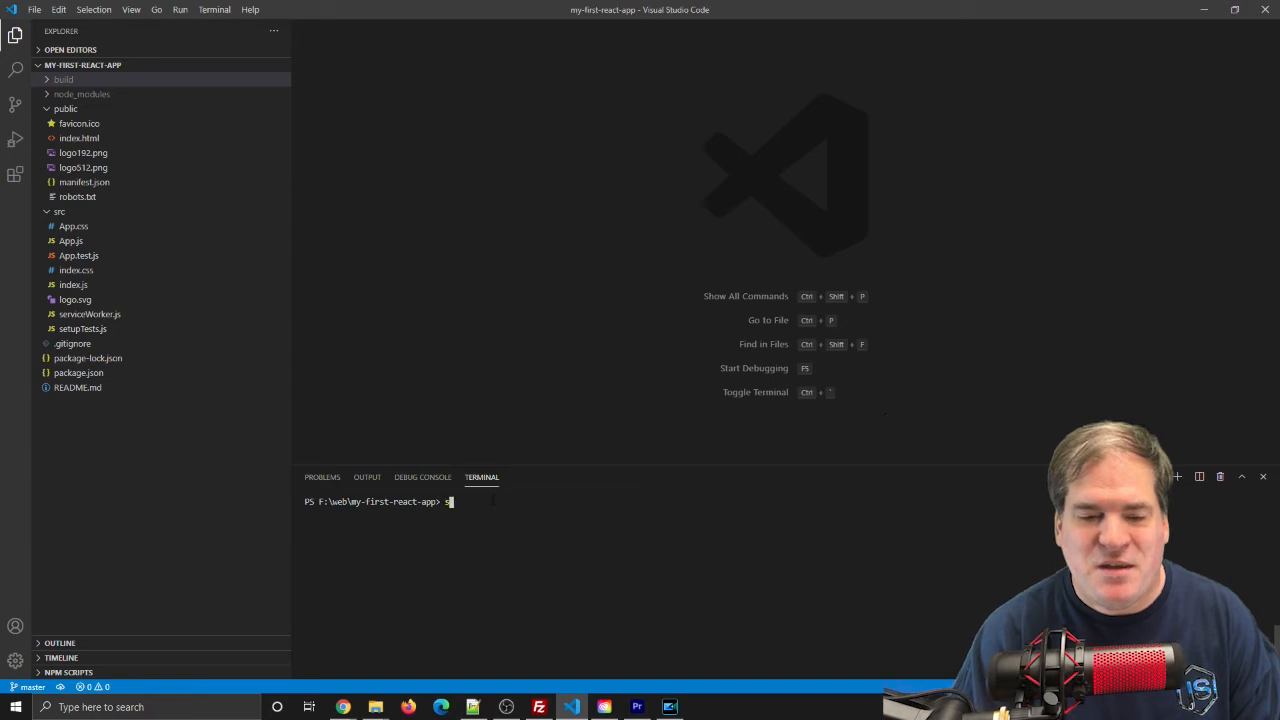
{"action": "type", "text": "erve"}
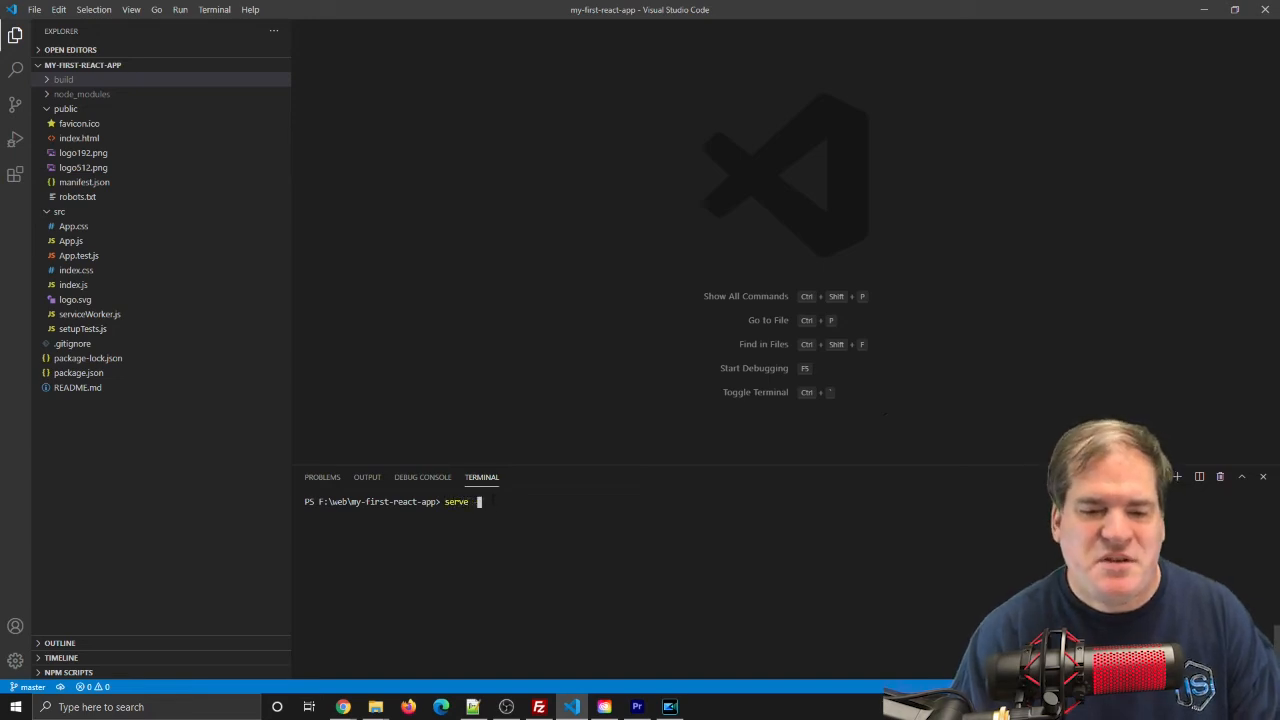
{"action": "type", "text": "-"}
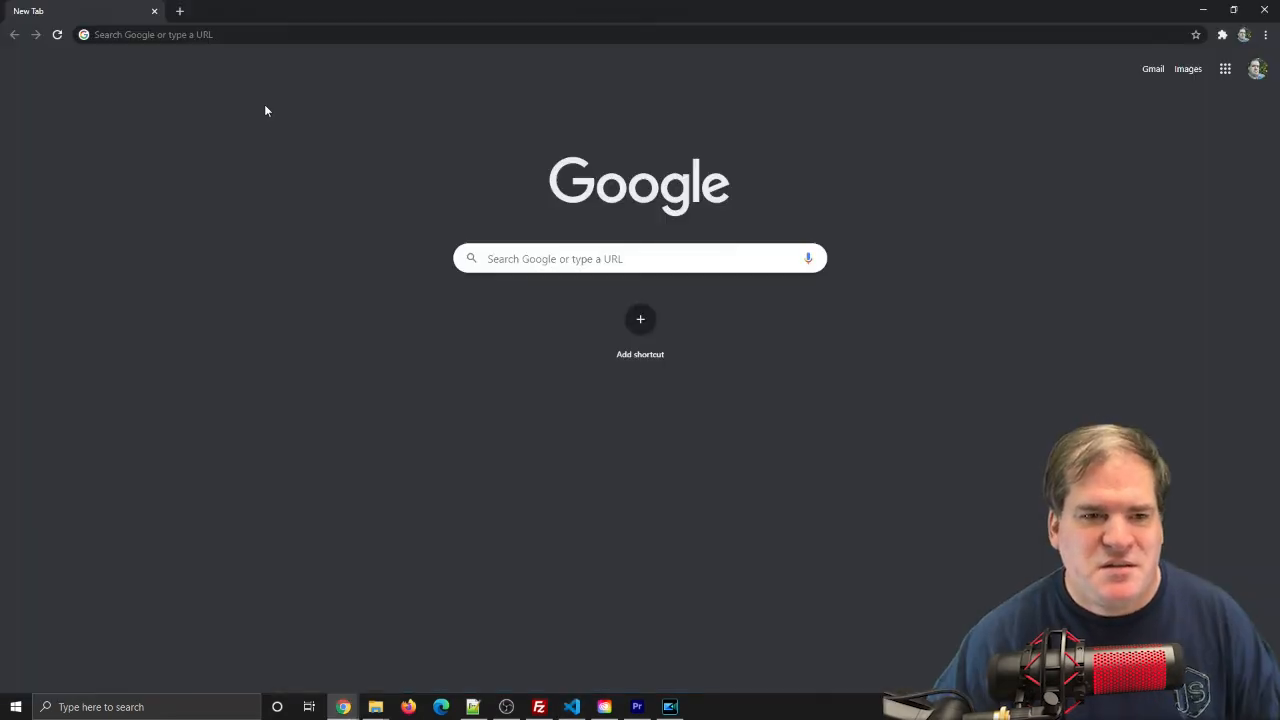
Open a new Chrome tab to view the app at localhost:5000.
{"action": "left_click", "coordinate": [150, 34]}
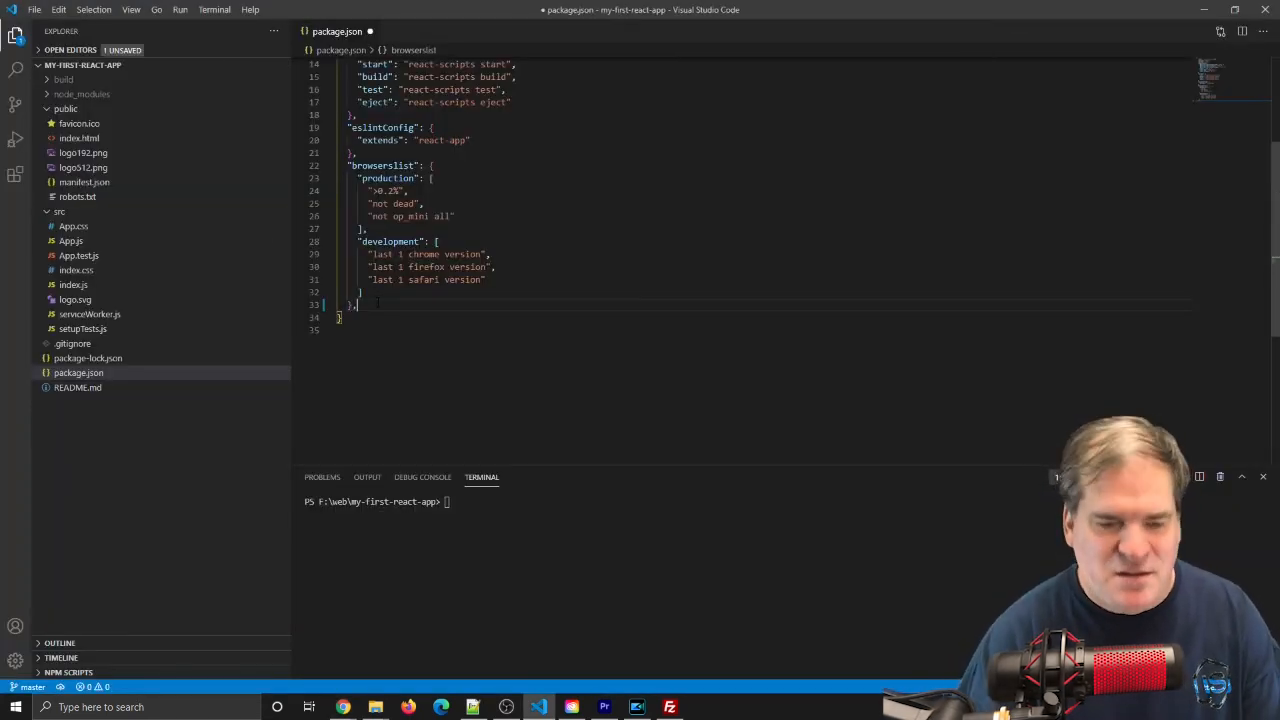
Add "homepage": "/test1" to package.json and save it.
{"action": "type", "text": "homepage\":"}
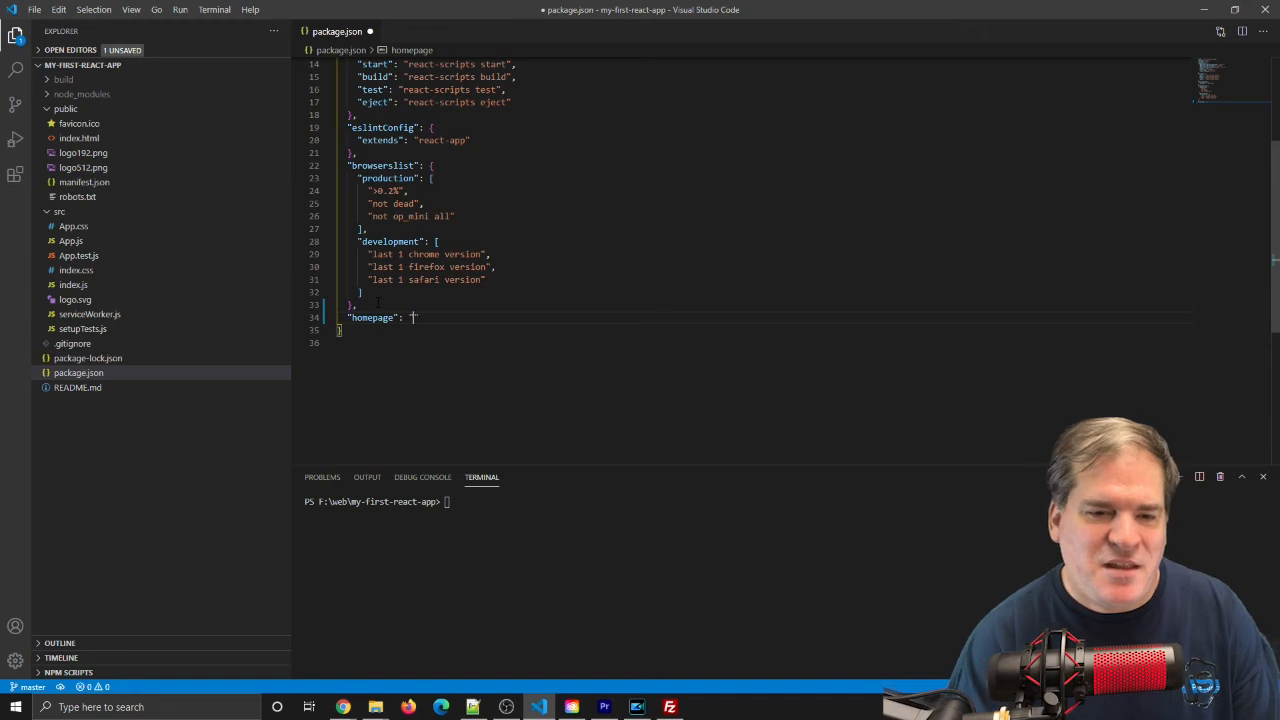
{"action": "type", "text": "/te"}
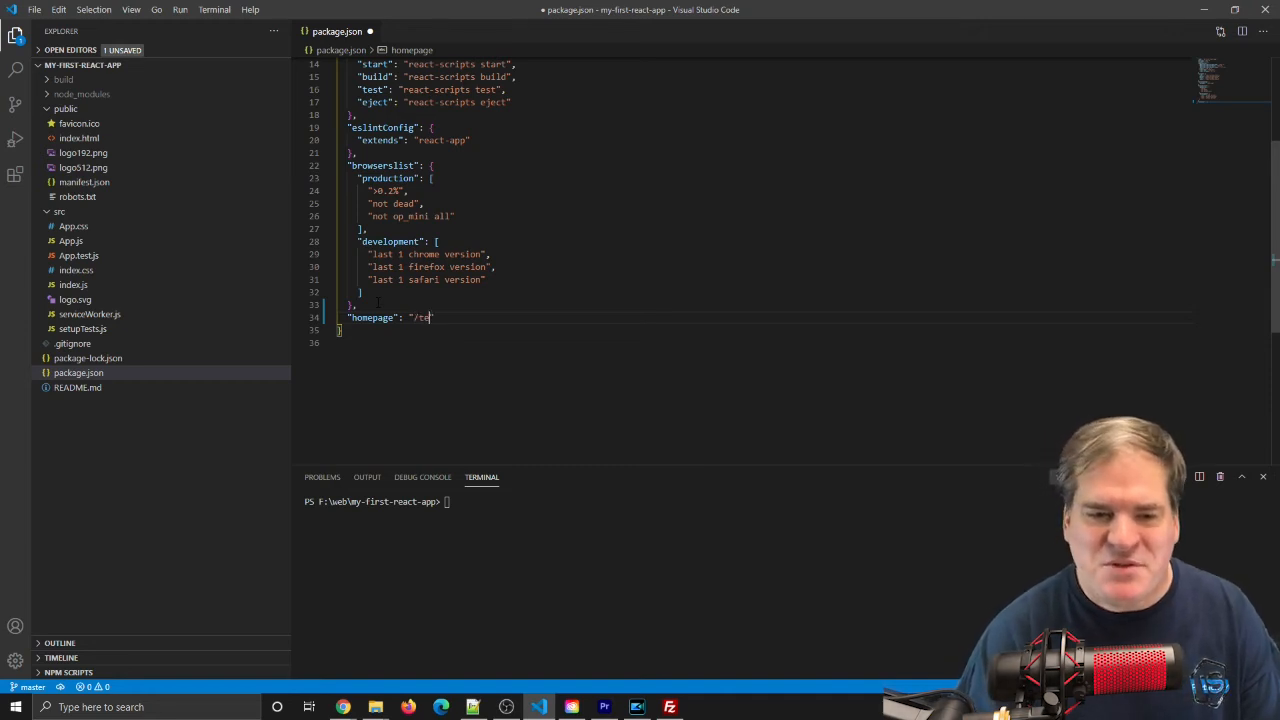
{"action": "type", "text": "st1"}
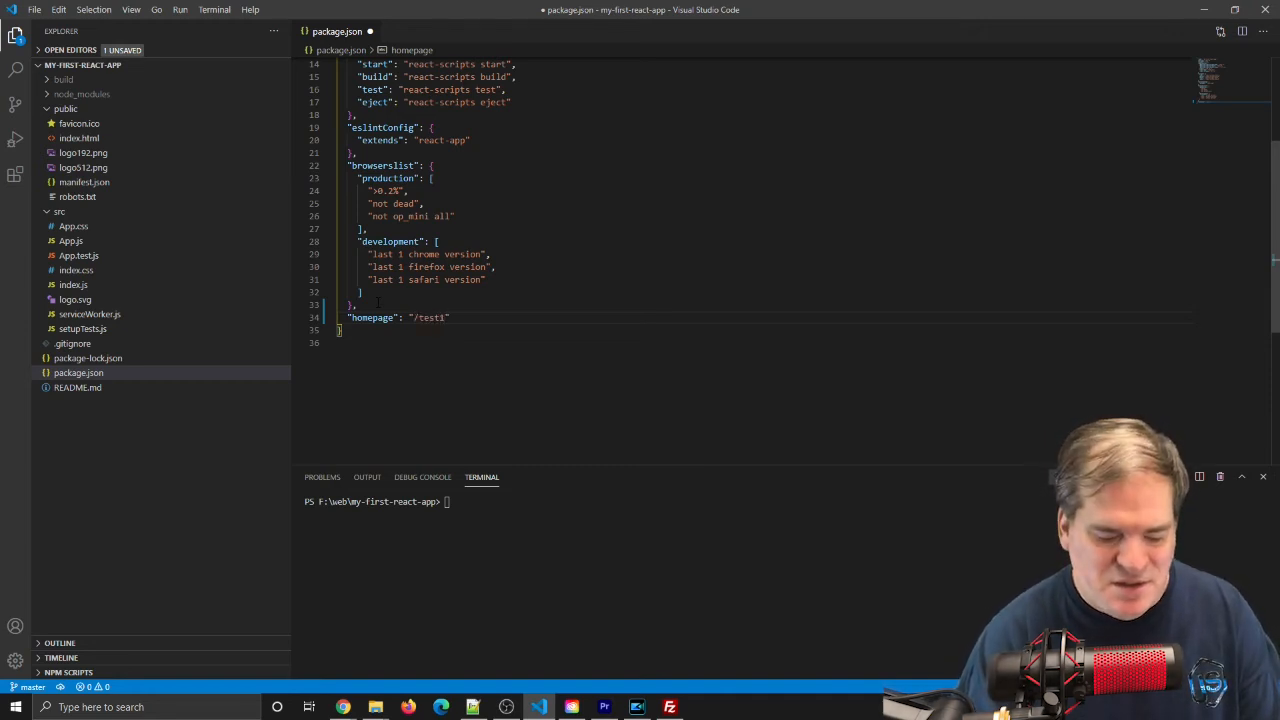
{"action": "key", "text": "ctrl+s"}
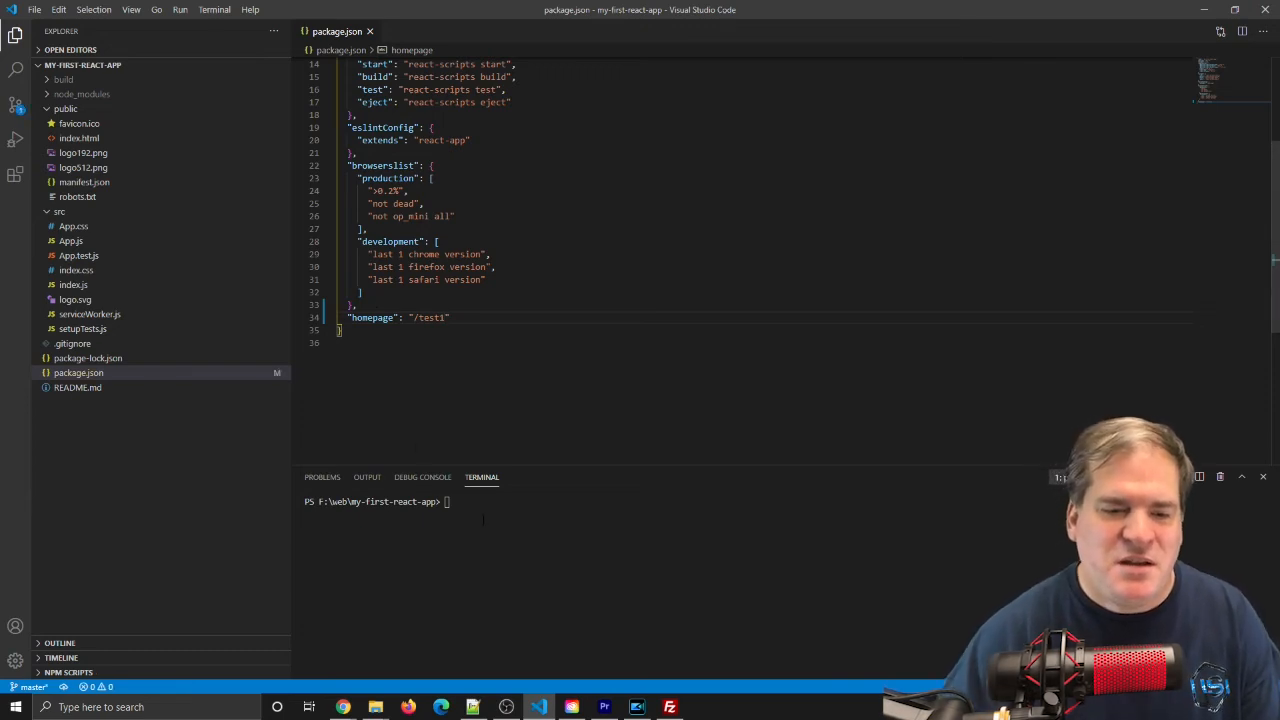
Run npm run build in the terminal to rebuild with the /test1 homepage.
{"action": "type", "text": "npm"}
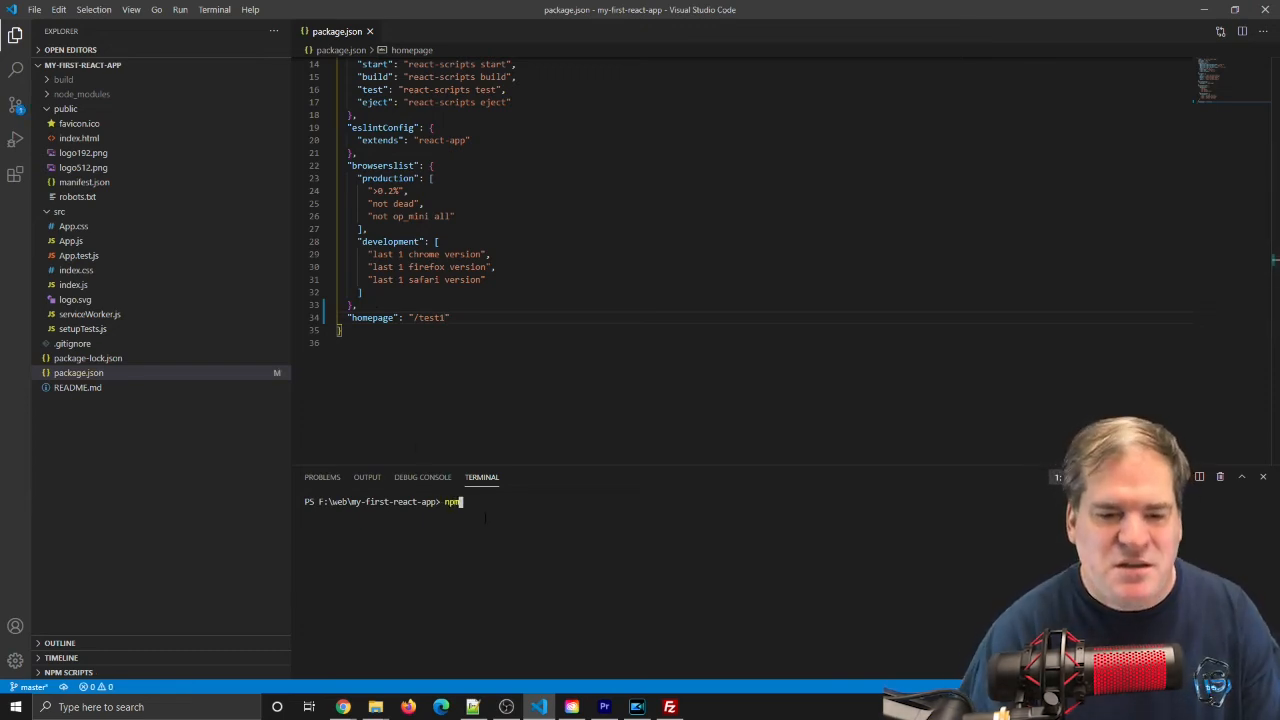
{"action": "type", "text": "run"}
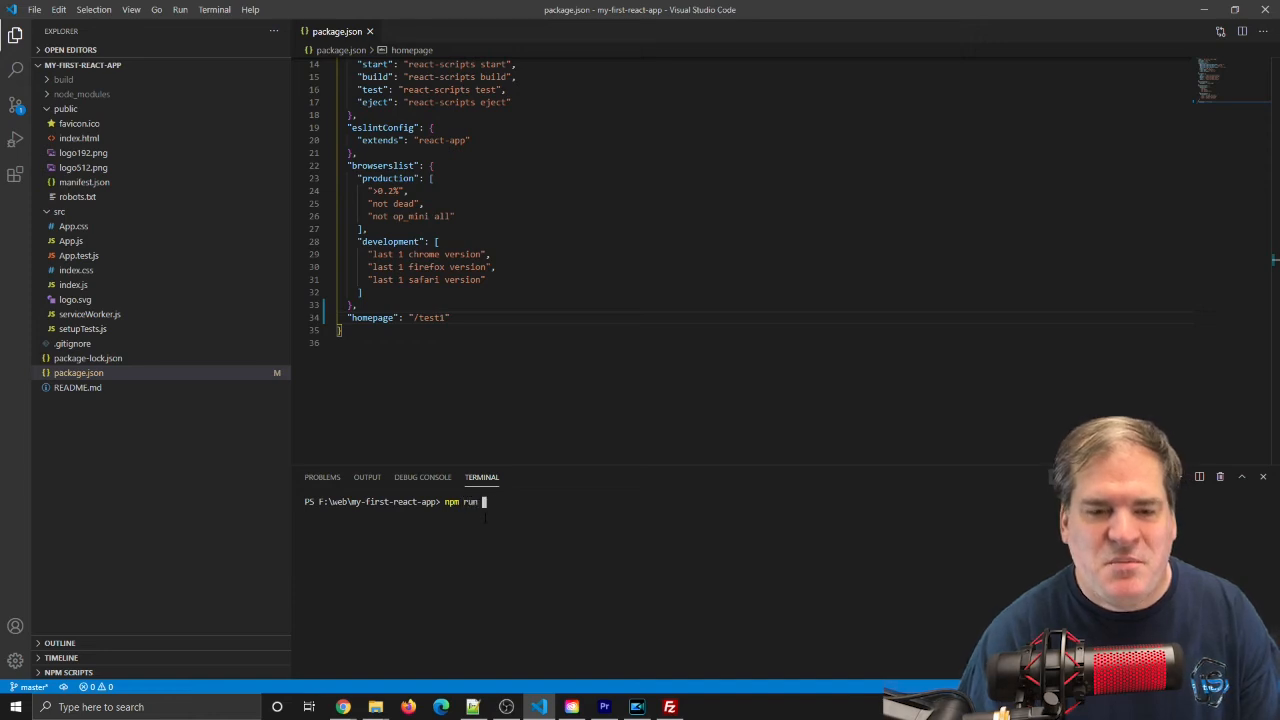
{"action": "type", "text": "build"}
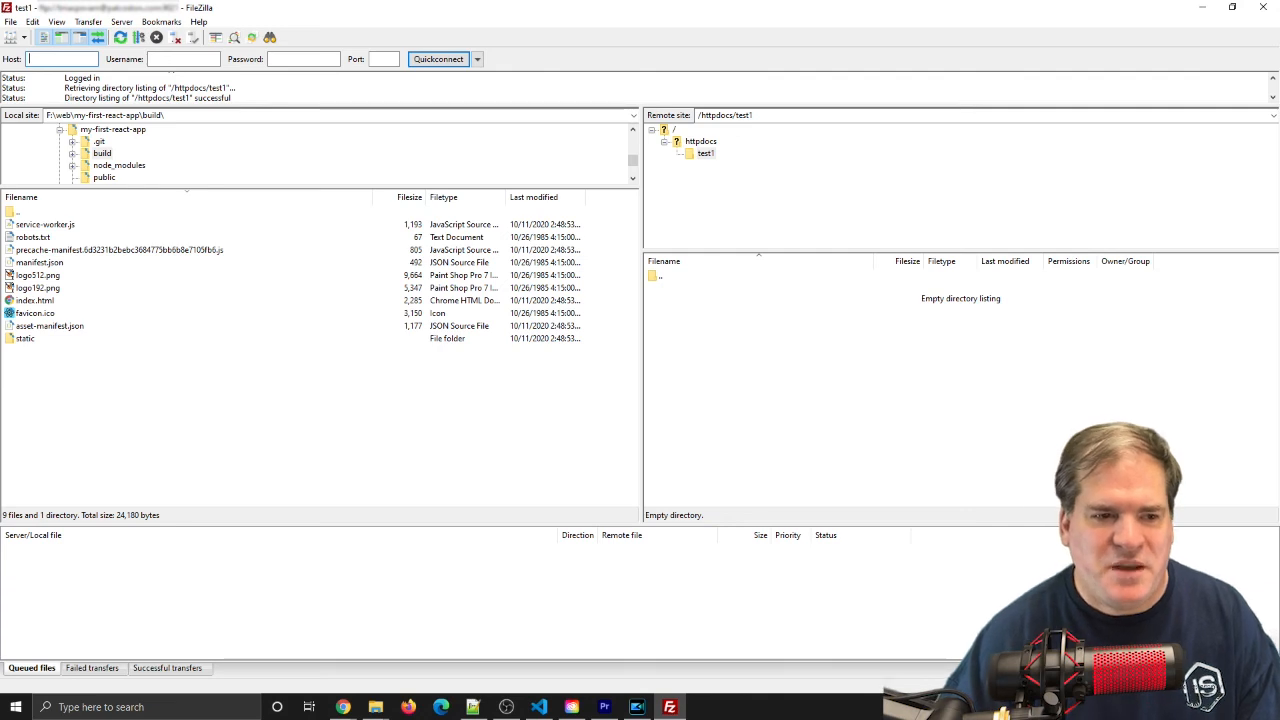
Upload all local build files and folders to the server's test1 folder.
{"action": "key", "text": "ctrl+a"}
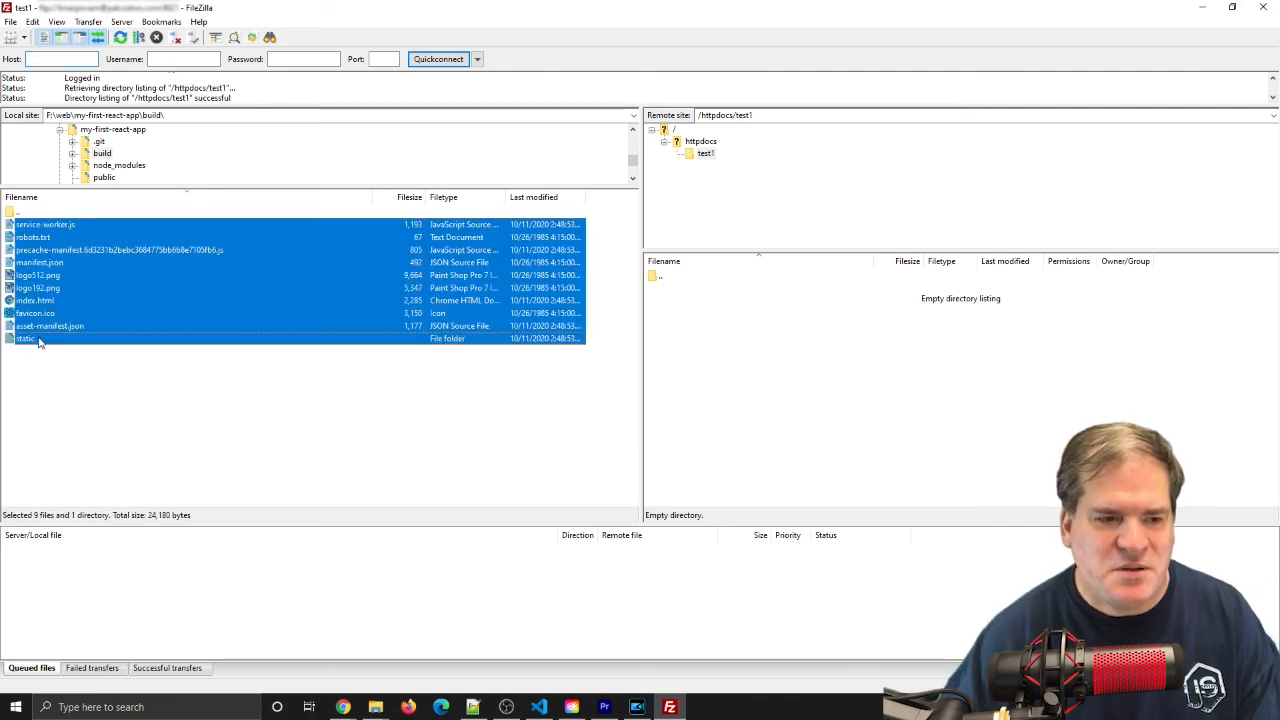
{"action": "right_click", "coordinate": [40, 338]}
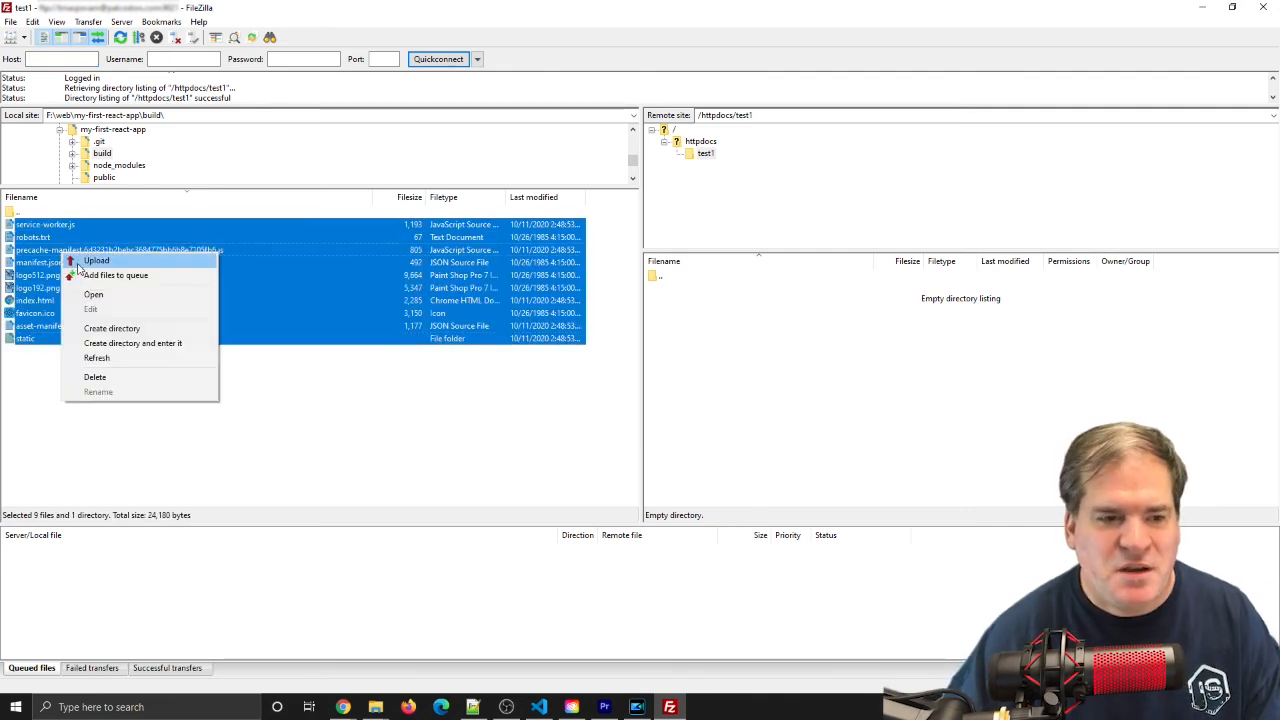
{"action": "left_click", "coordinate": [96, 261]}
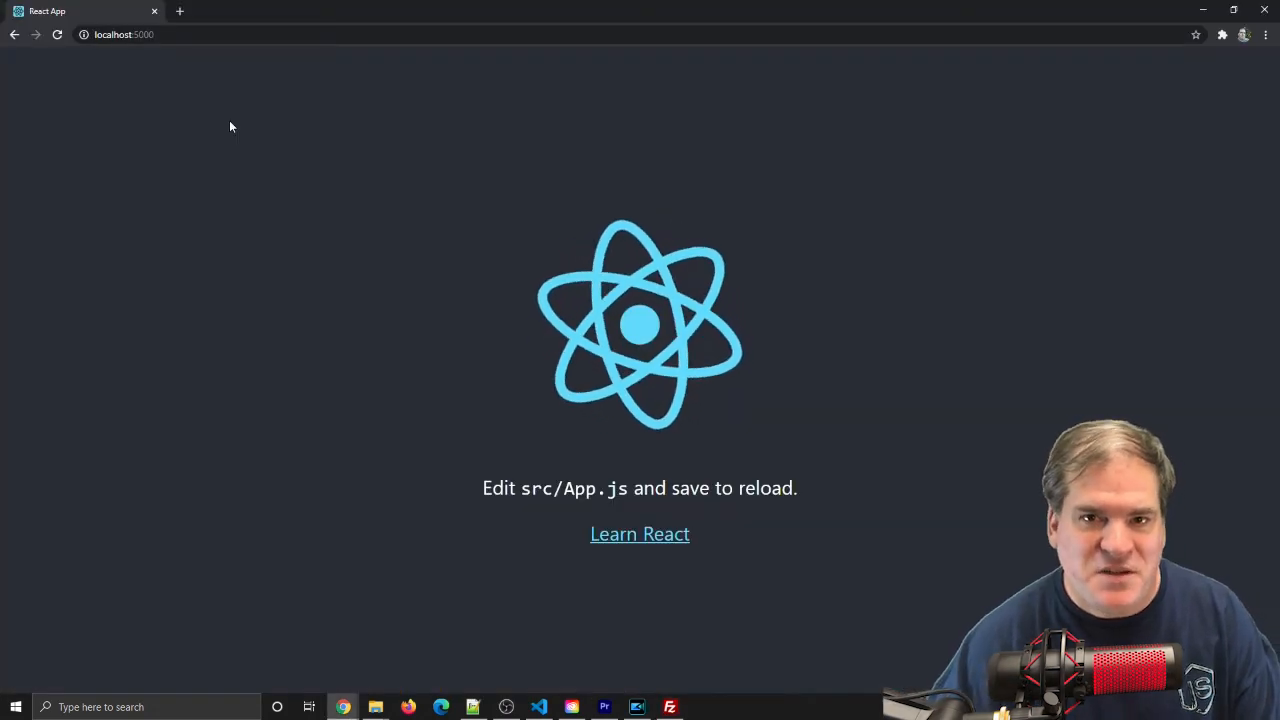
{"action": "mouse_move", "coordinate": [175, 98]}
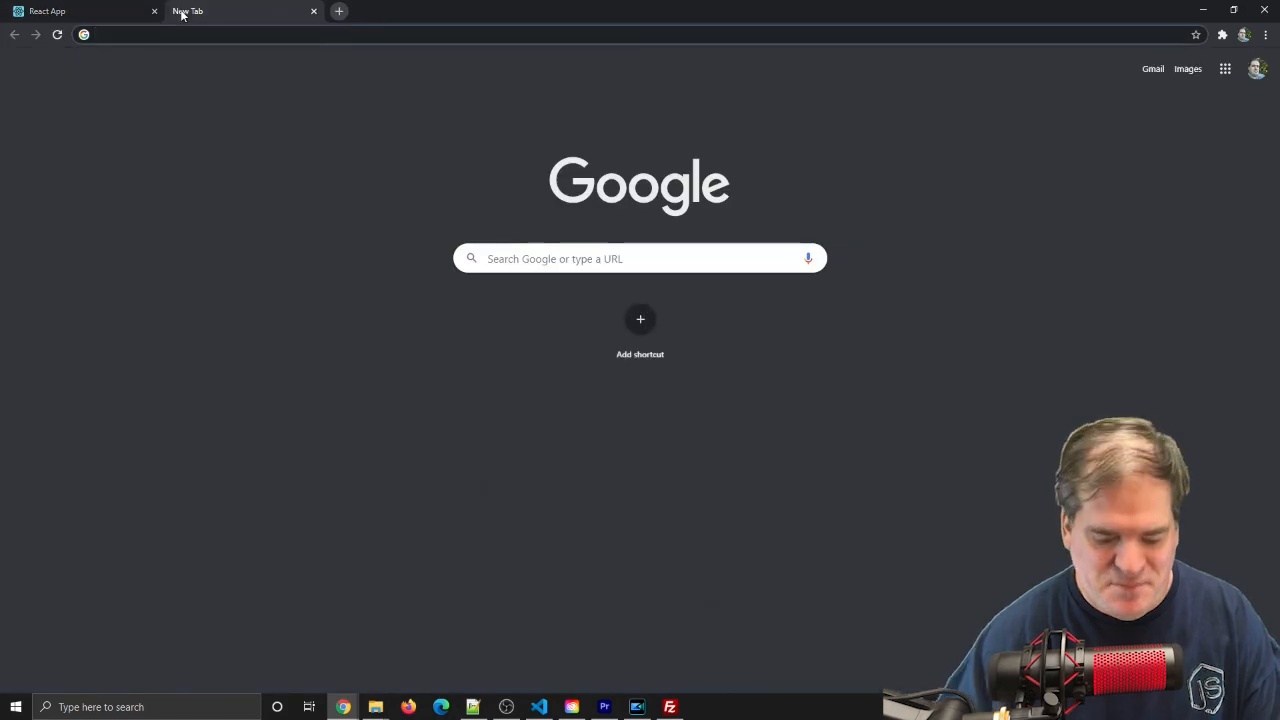
Load patcoston.com/test1 and view its page source to check the /test1 asset paths.
{"action": "left_click", "coordinate": [240, 11]}
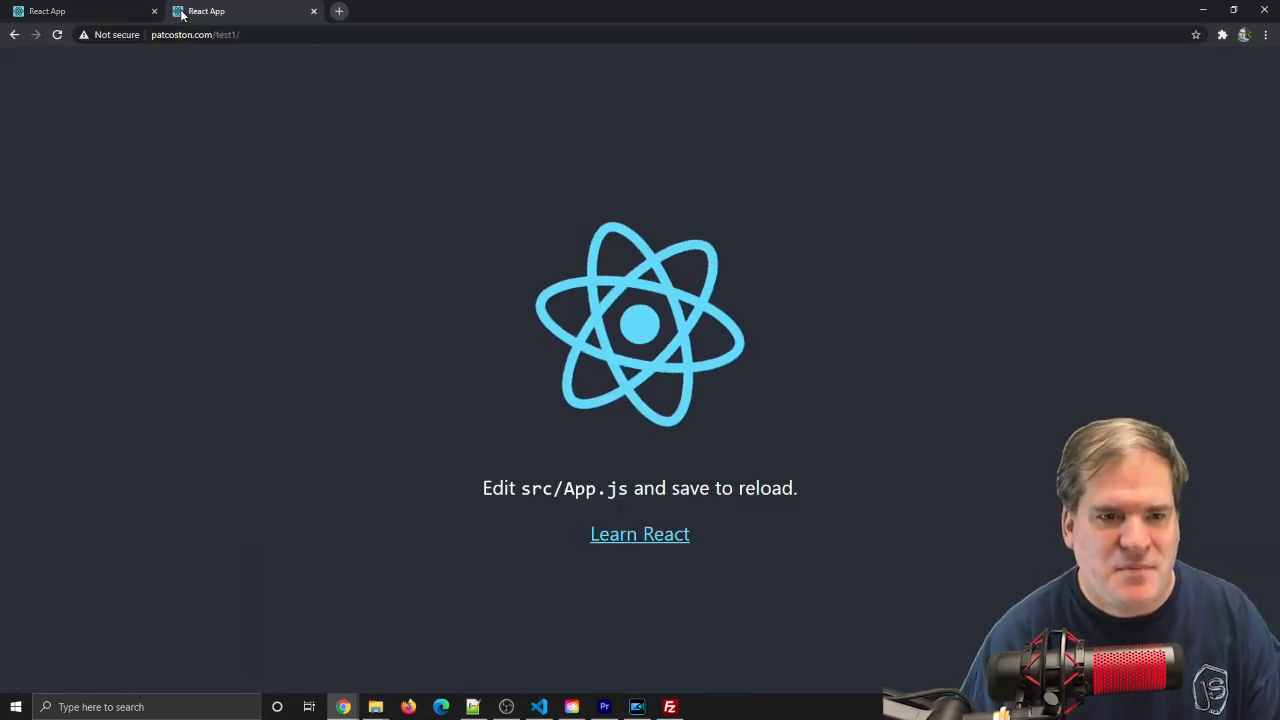
{"action": "right_click", "coordinate": [275, 180]}
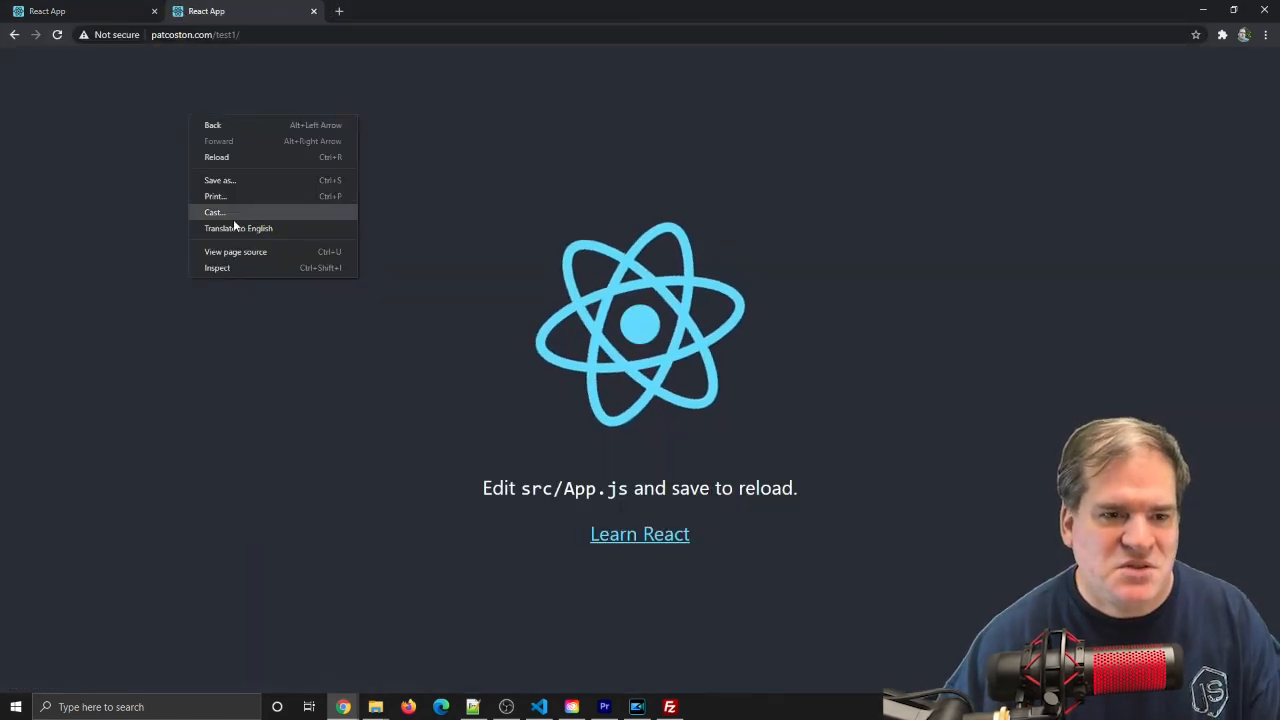
{"action": "left_click", "coordinate": [236, 251]}
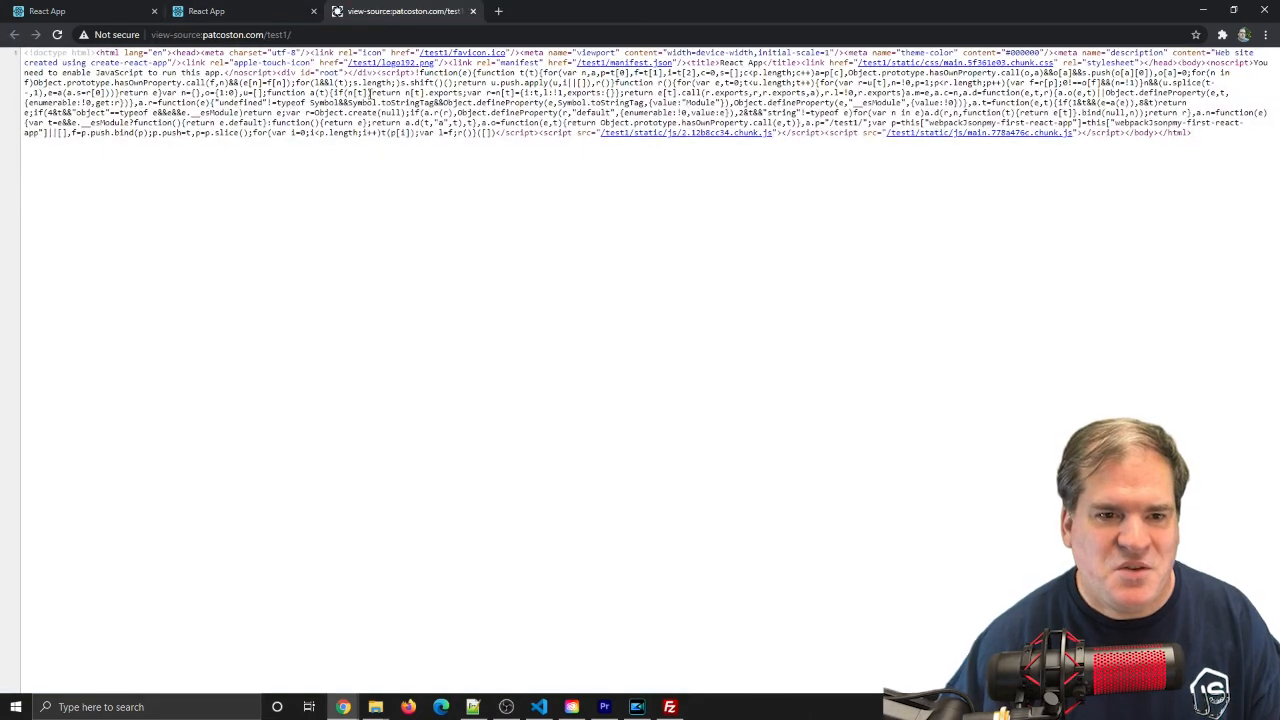